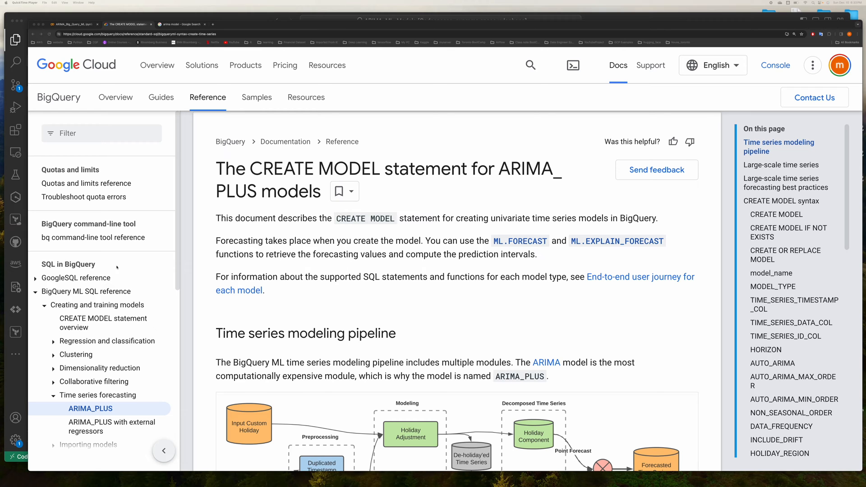
# Step: Scroll the BigQuery_ARIMA notebook down to the bikeshare trips query and its df.head() preview
pyautogui.scroll(-3)
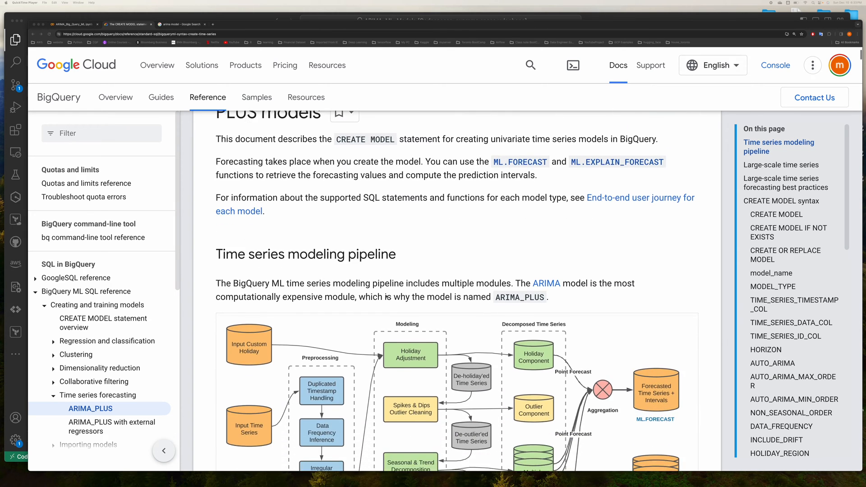
pyautogui.scroll(-3)
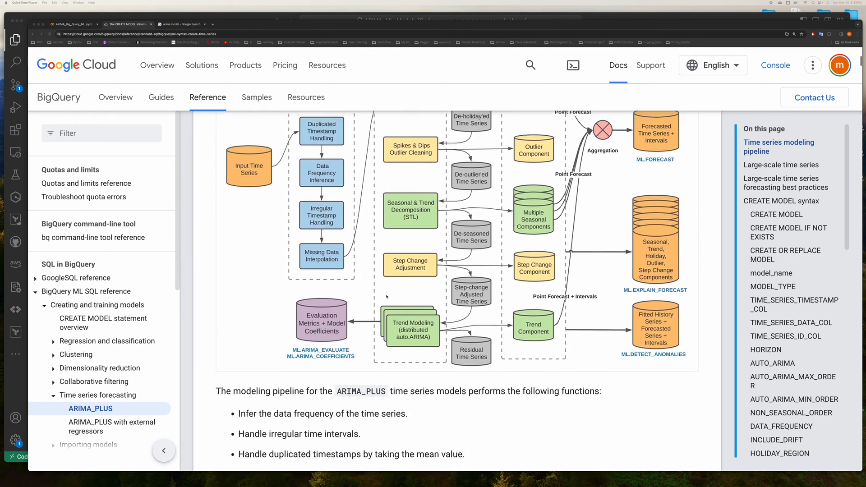
pyautogui.scroll(-3)
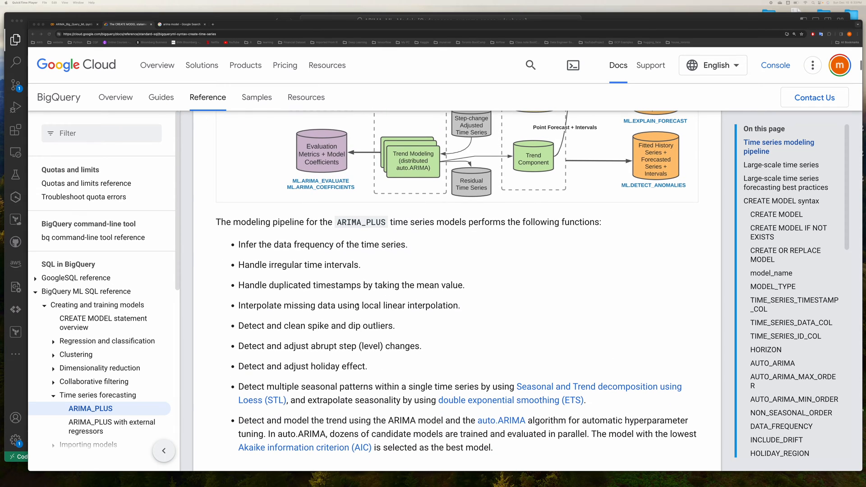
pyautogui.scroll(-3)
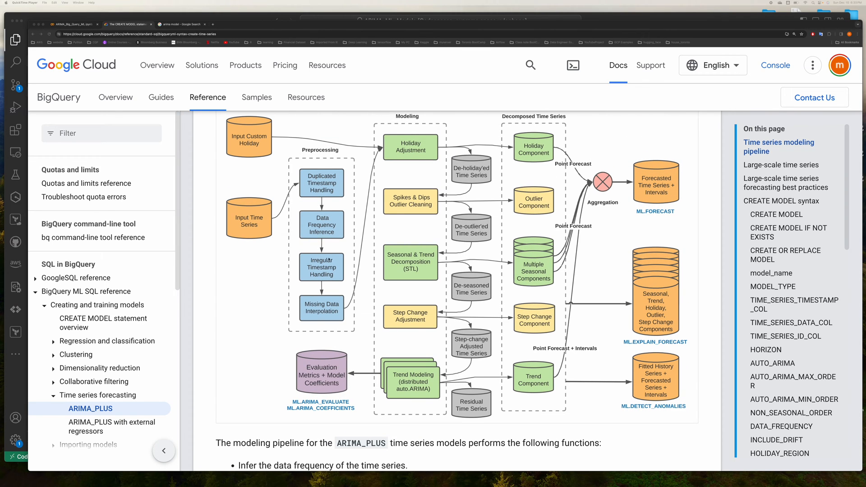
pyautogui.scroll(-3)
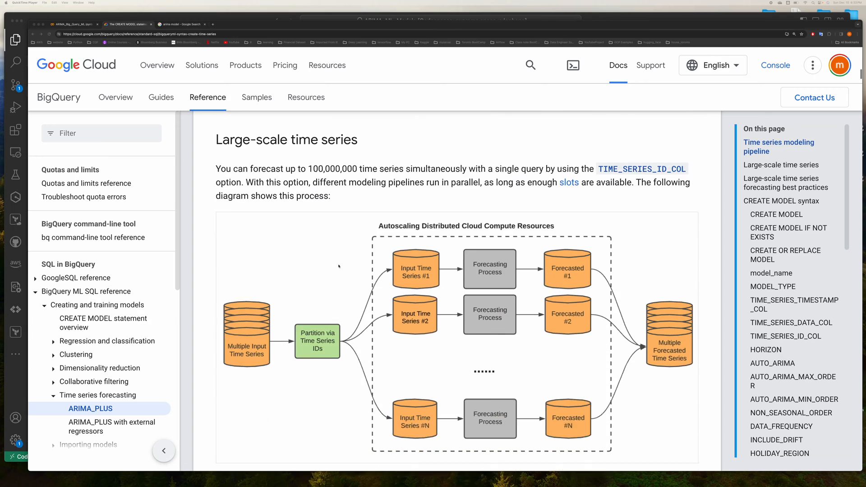
pyautogui.scroll(-3)
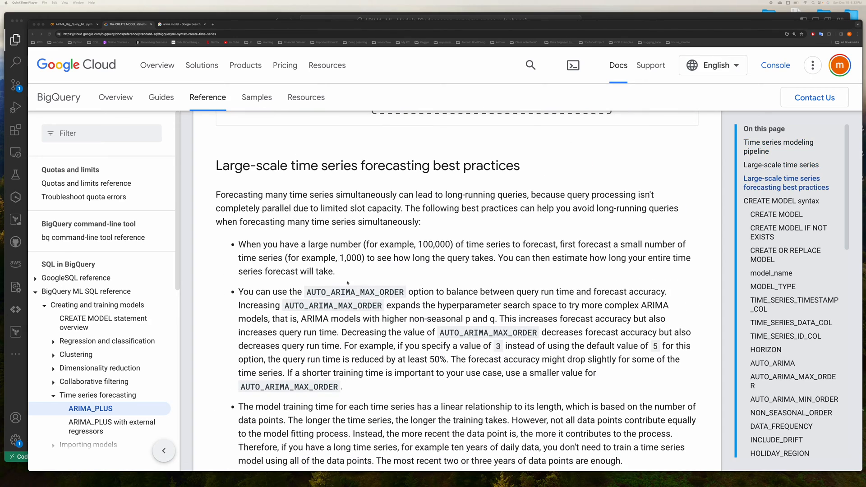
pyautogui.scroll(-3)
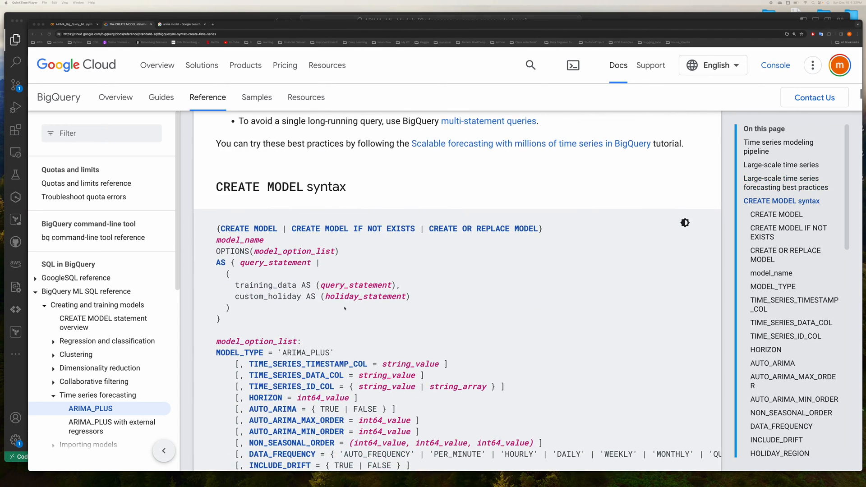
pyautogui.scroll(-3)
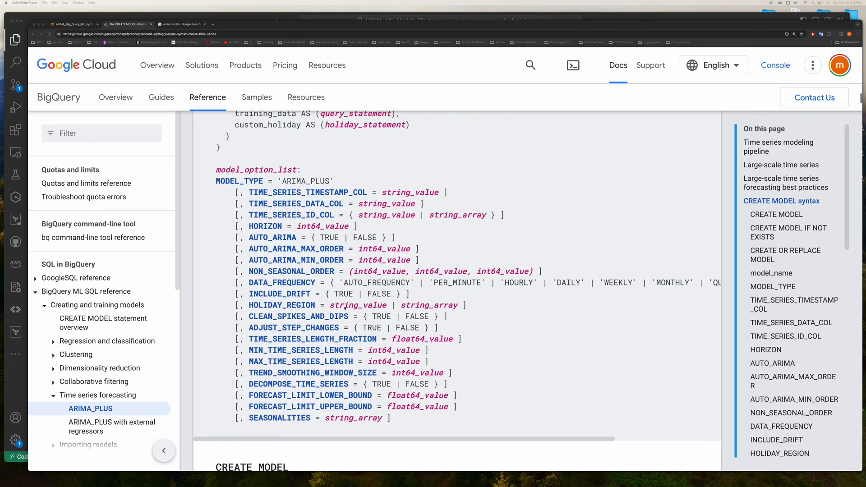
pyautogui.scroll(-3)
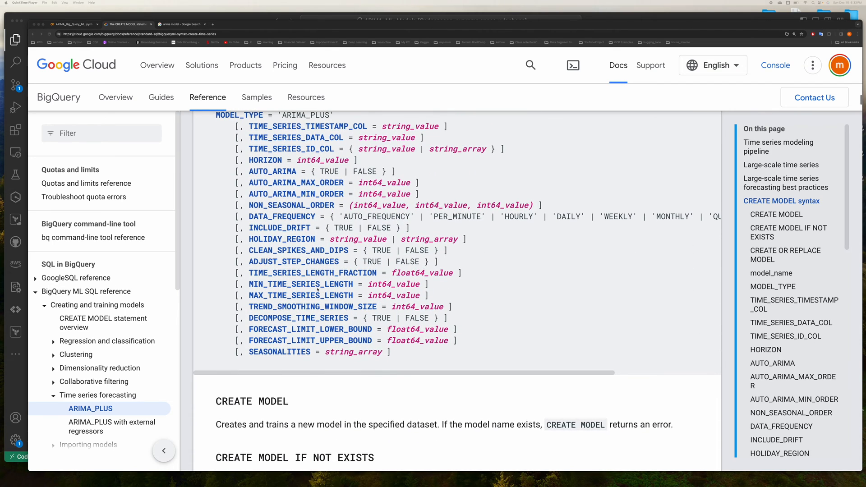
pyautogui.scroll(-3)
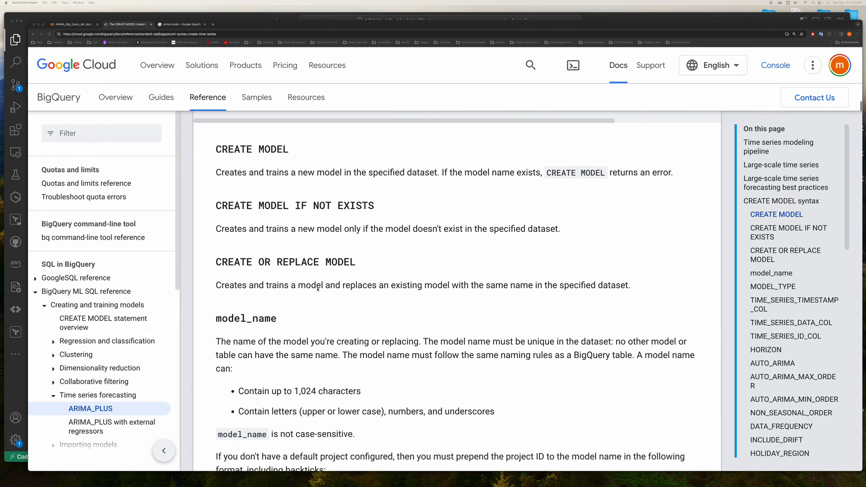
pyautogui.scroll(-3)
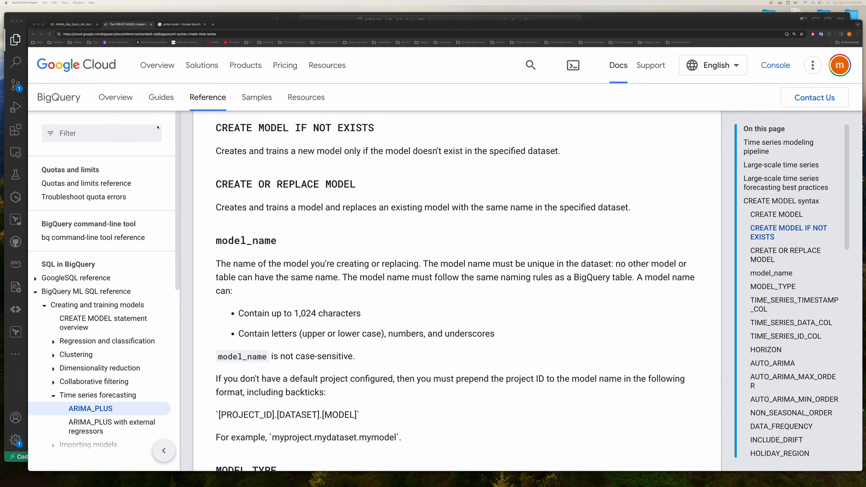
pyautogui.moveTo(157, 128)
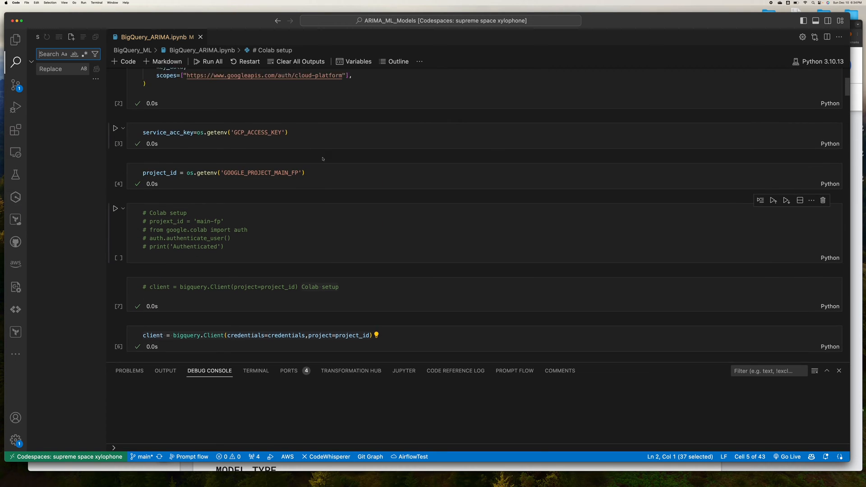
pyautogui.scroll(-3)
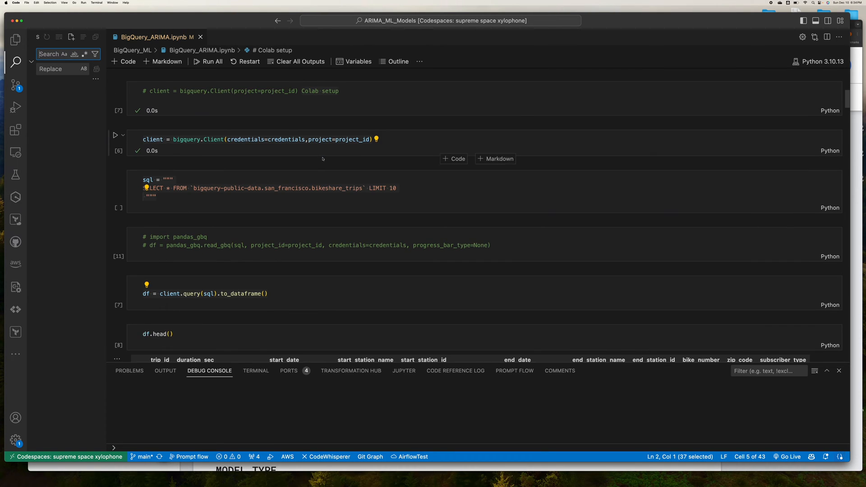
pyautogui.scroll(-3)
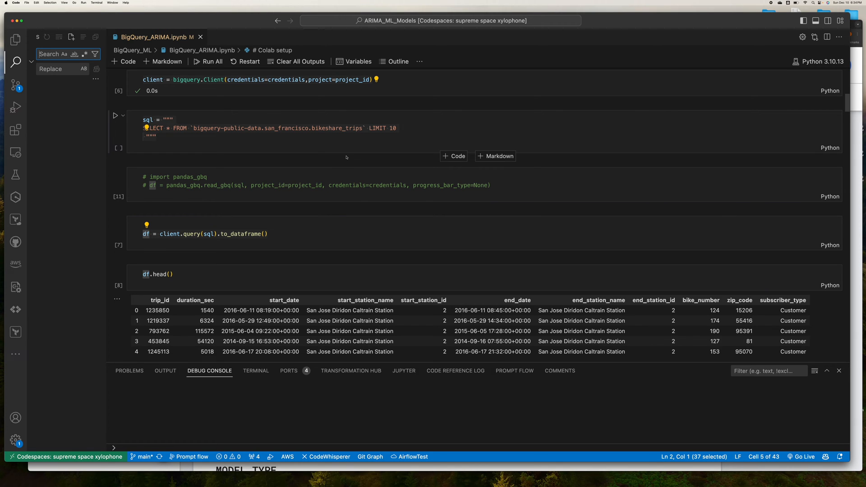
pyautogui.moveTo(253, 151)
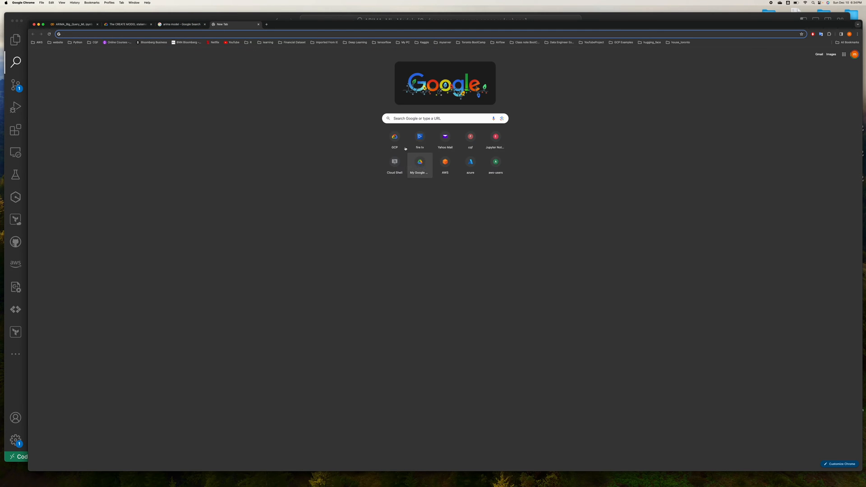
# Step: Go from the Cloud console to BigQuery and write a SELECT * bikeshare_trips LIMIT 10 query
pyautogui.click(395, 138)
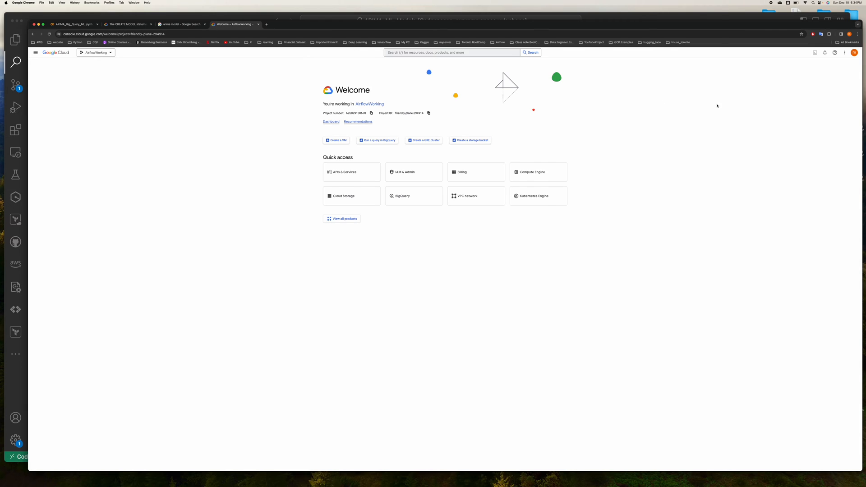
pyautogui.click(378, 140)
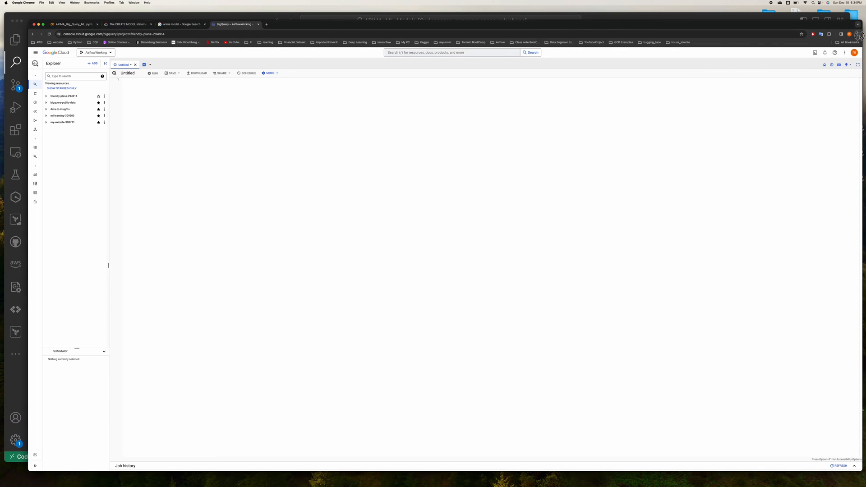
pyautogui.click(860, 34)
pyautogui.write('SELECT * FROM `bigquery-public-data.san_francisco.bikeshare_trips` LIMIT 10')
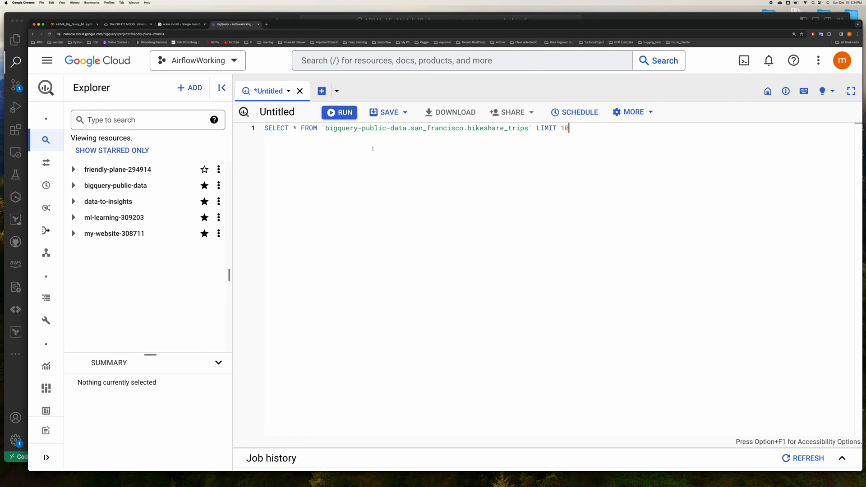
# Step: Run the ten-row bikeshare_trips query and scroll across the returned trip columns
pyautogui.click(339, 113)
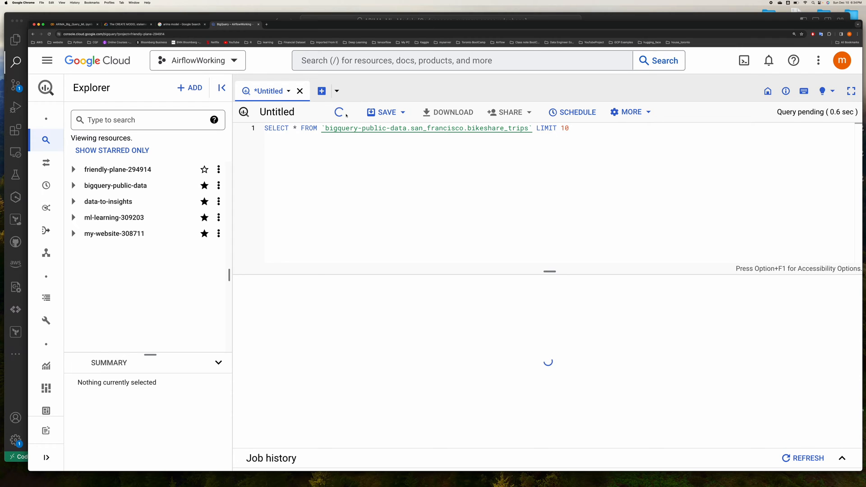
pyautogui.click(339, 112)
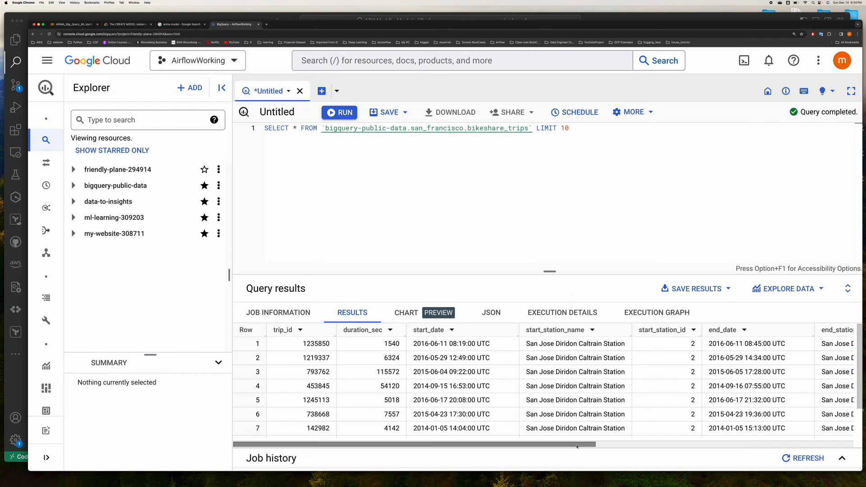
pyautogui.hscroll(3)
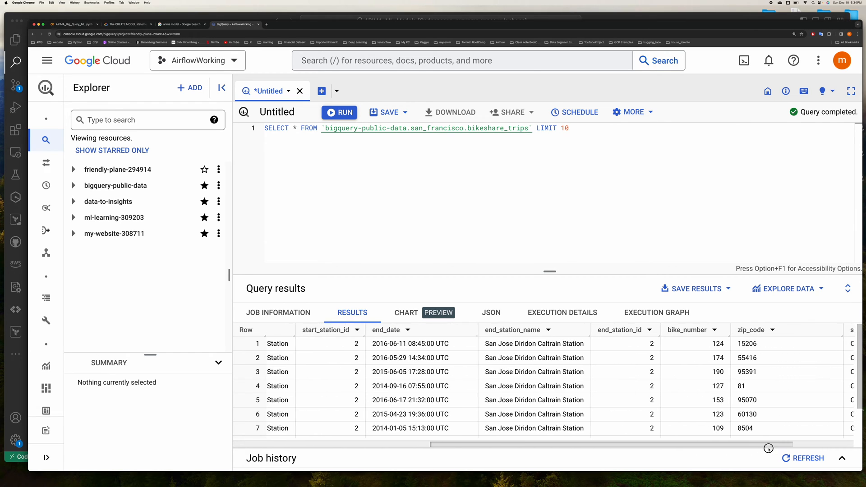
pyautogui.hscroll(-3)
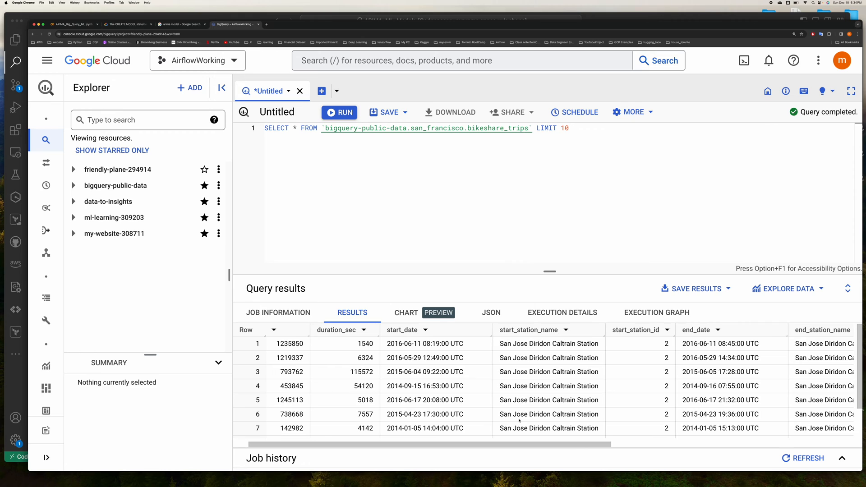
pyautogui.moveTo(398, 421)
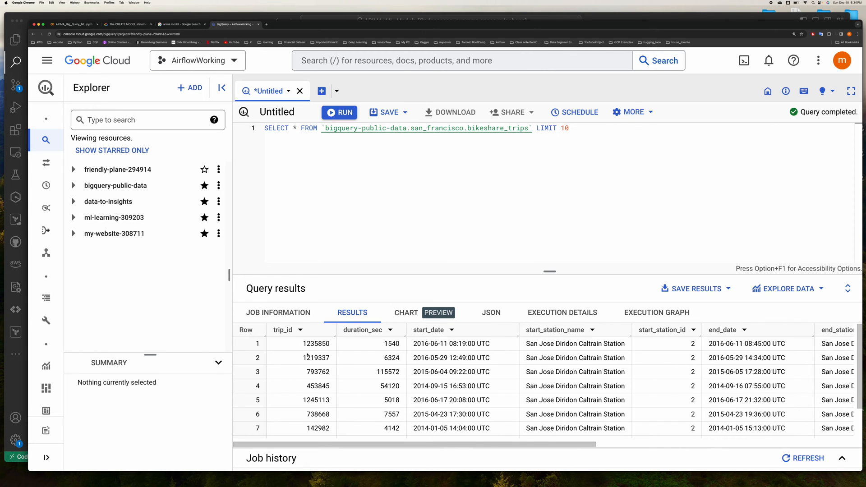
pyautogui.moveTo(667, 330)
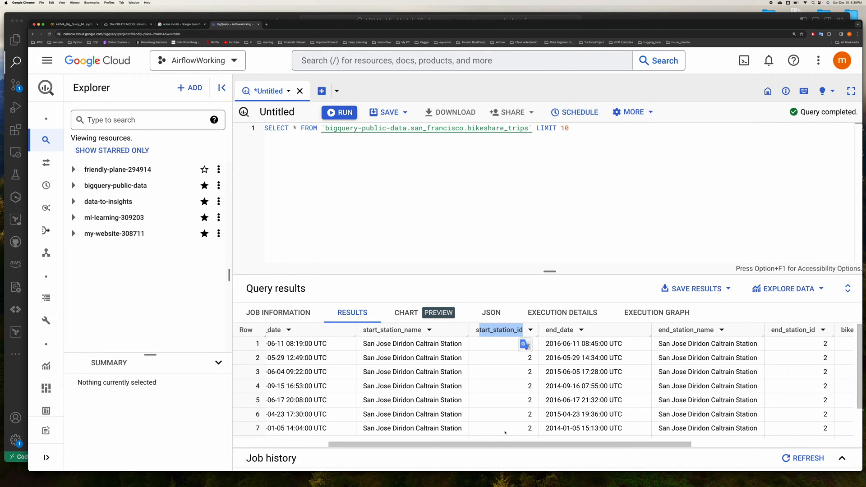
pyautogui.hscroll(-3)
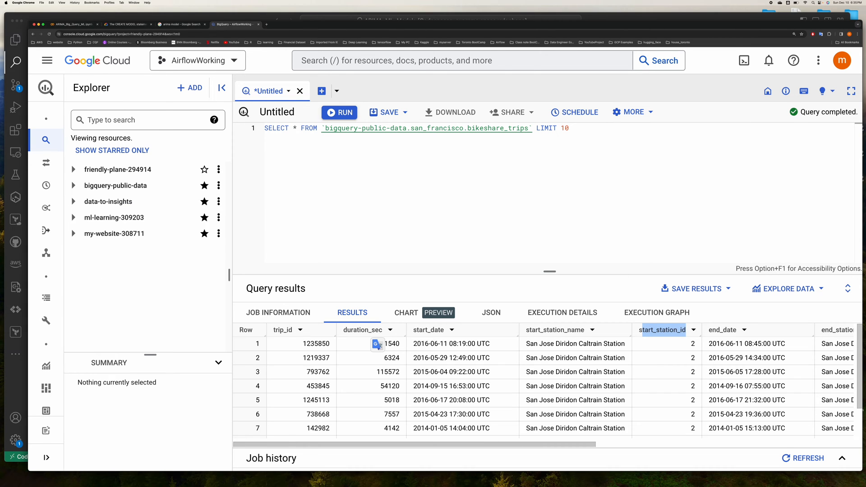
# Step: Copy the Colab notebook's trips-per-start-date-and-station SQL and bring it to BigQuery
pyautogui.click(126, 24)
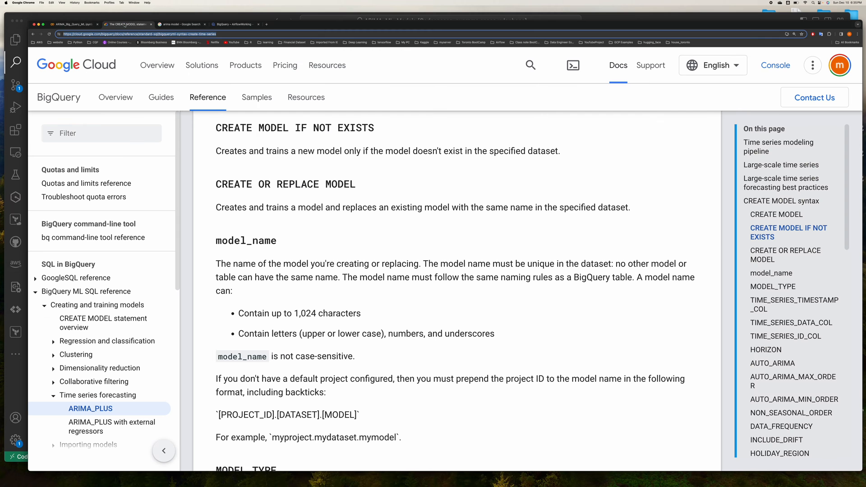
pyautogui.click(72, 25)
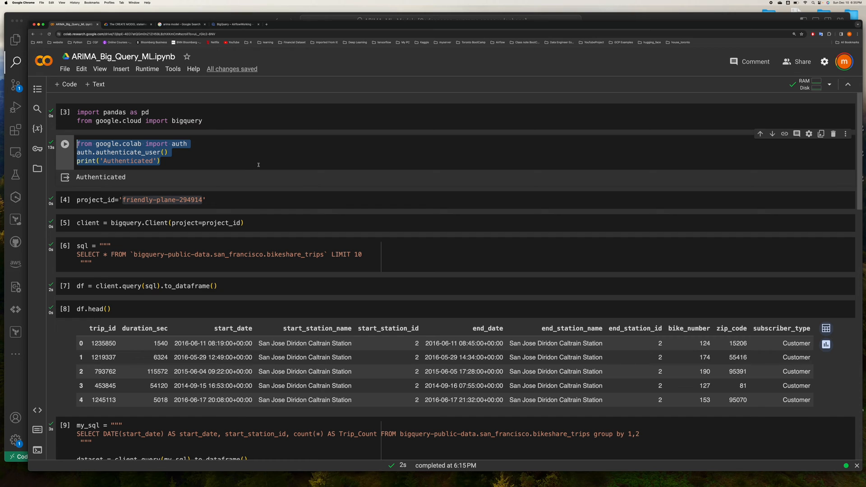
pyautogui.scroll(-3)
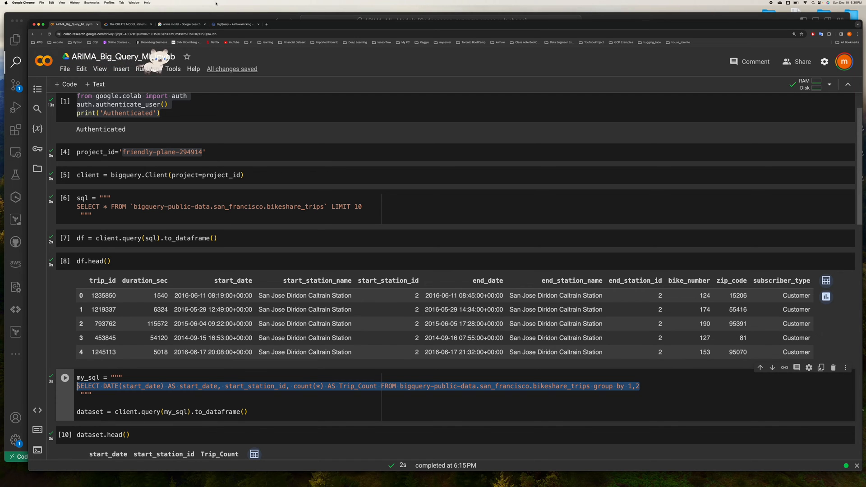
pyautogui.click(233, 24)
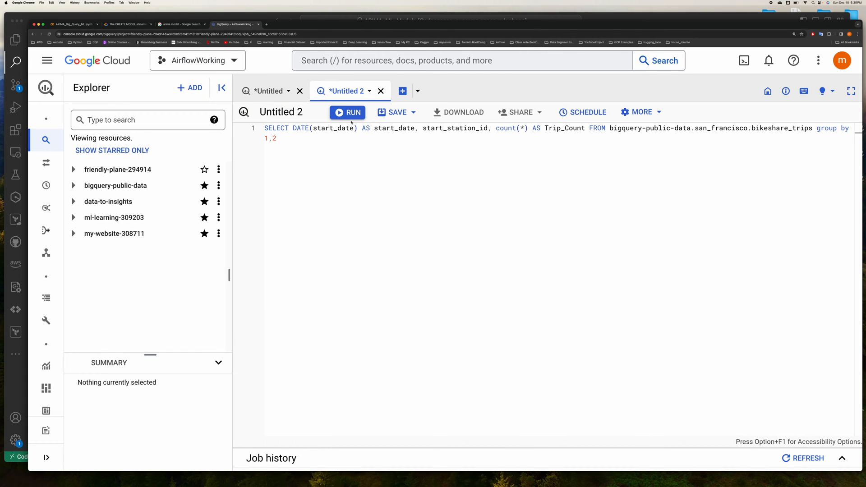
# Step: Run the pasted daily per-station trip count query in the Untitled 2 tab
pyautogui.click(348, 112)
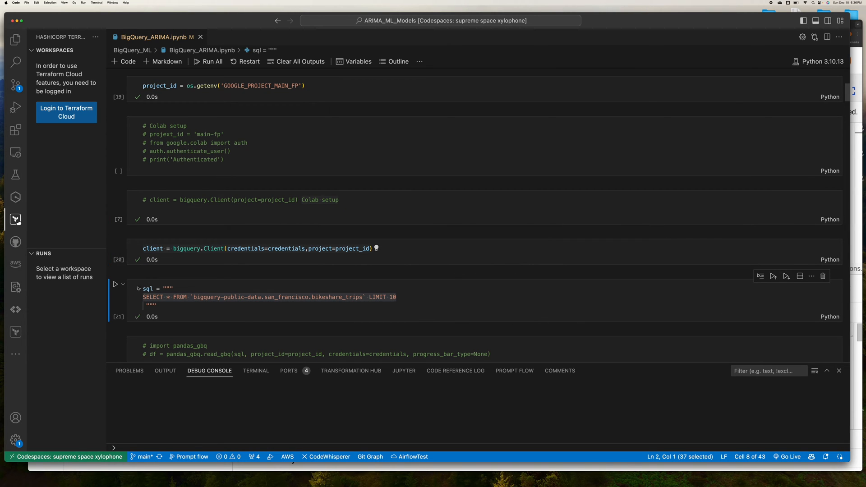
# Step: Scroll through the notebook's credential-based BigQuery client and ten-row query cells
pyautogui.scroll(-3)
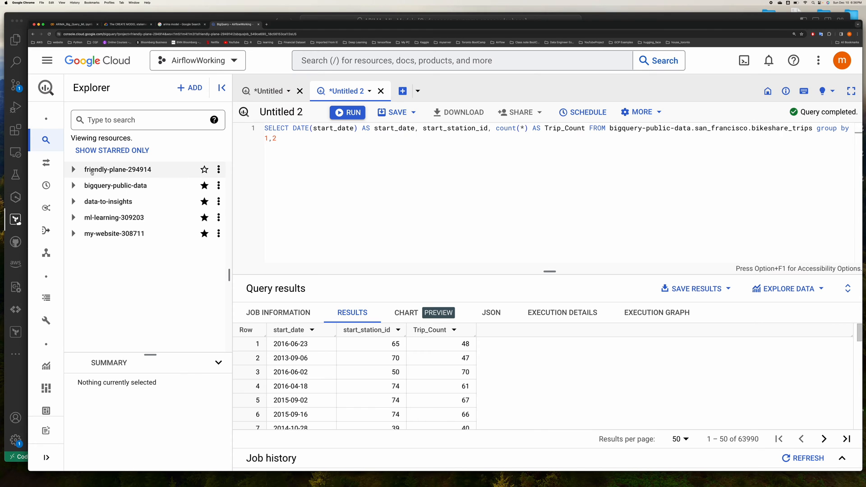
# Step: Return to the Colab notebook after reviewing the 63,990-row trip count results
pyautogui.click(72, 24)
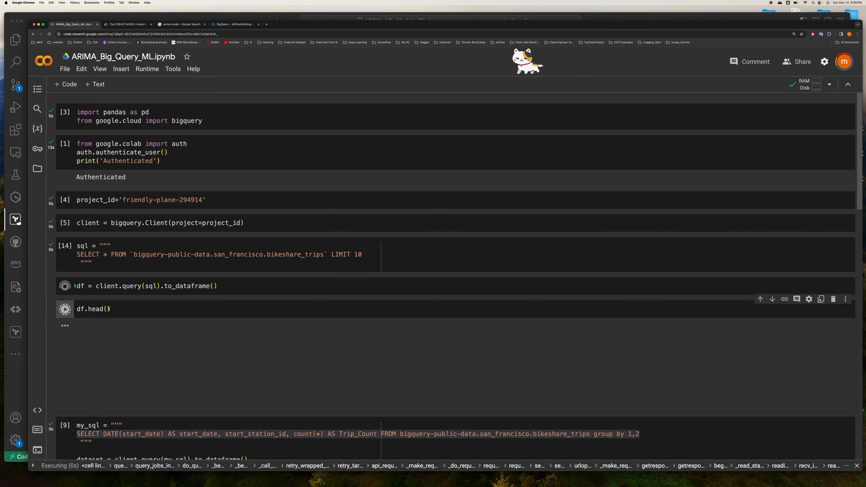
# Step: Rerun the notebook and inspect the start_station_id column with its 74 unique stations
pyautogui.scroll(-3)
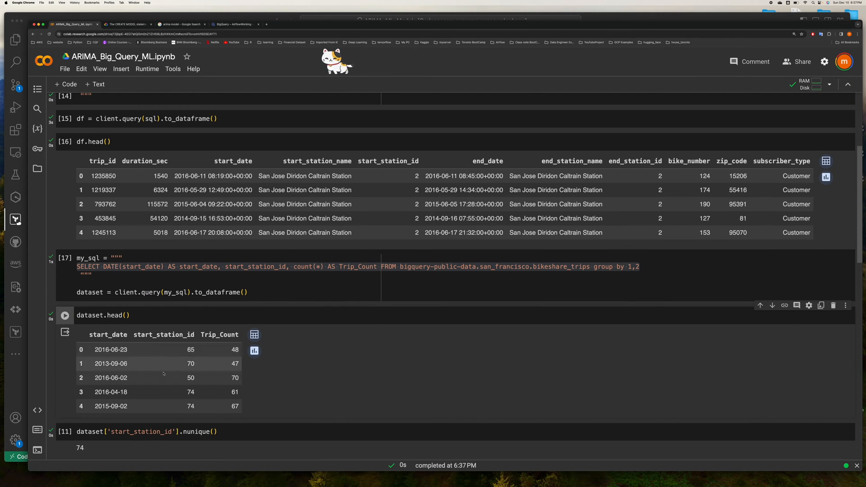
pyautogui.doubleClick(164, 335)
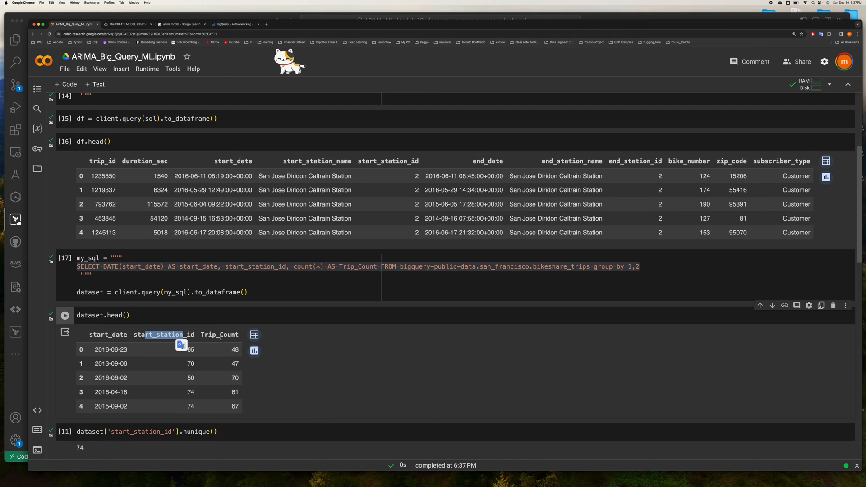
pyautogui.click(64, 398)
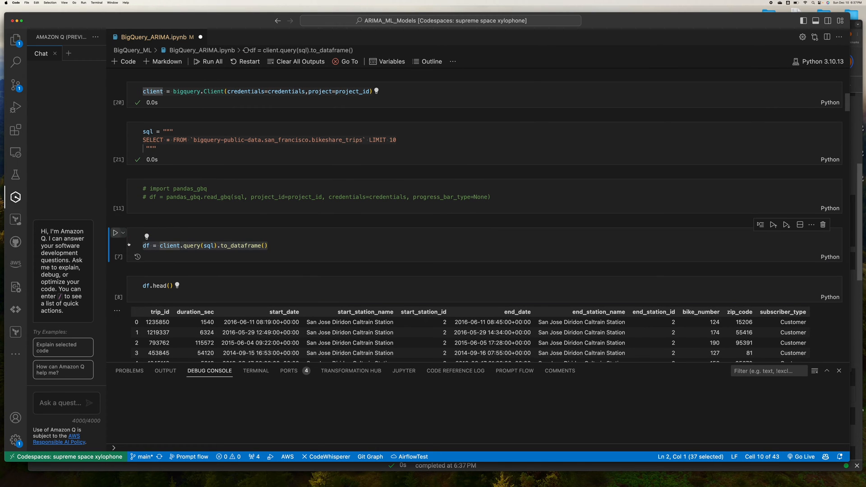
# Step: Review the ARIMA_PLUS CREATE OR REPLACE MODEL cell, then bring up the CREATE MODEL docs
pyautogui.click(116, 232)
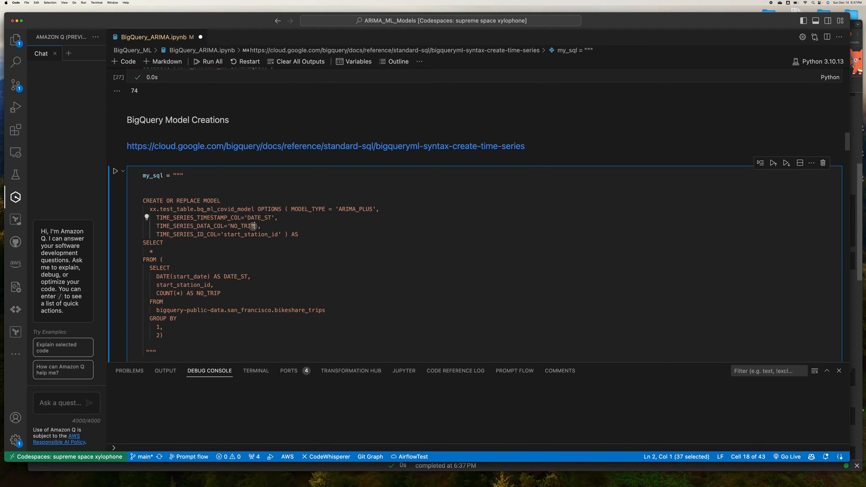
pyautogui.doubleClick(242, 226)
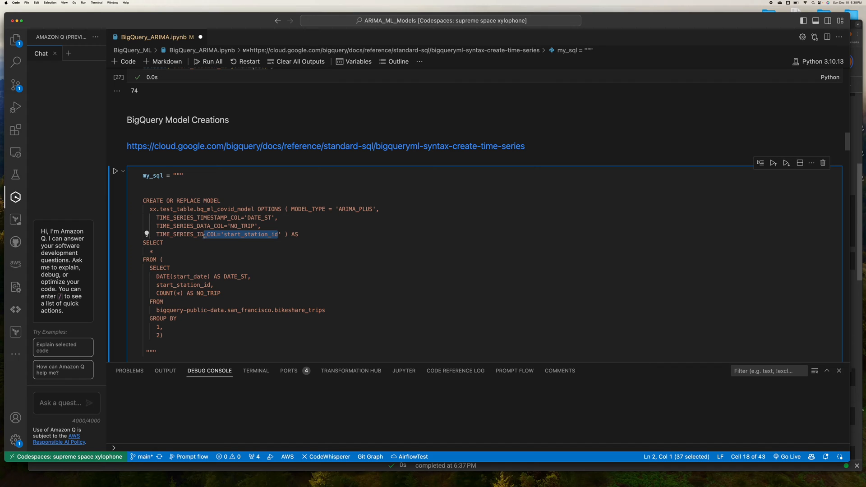
pyautogui.scroll(-3)
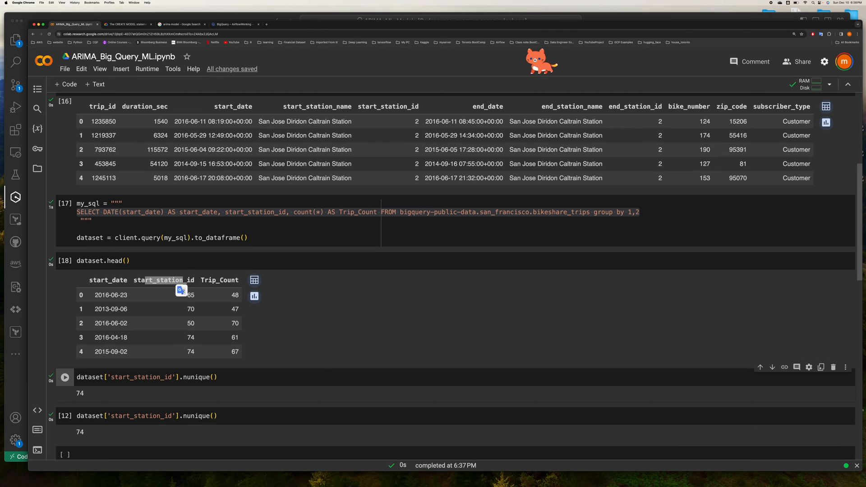
pyautogui.click(128, 25)
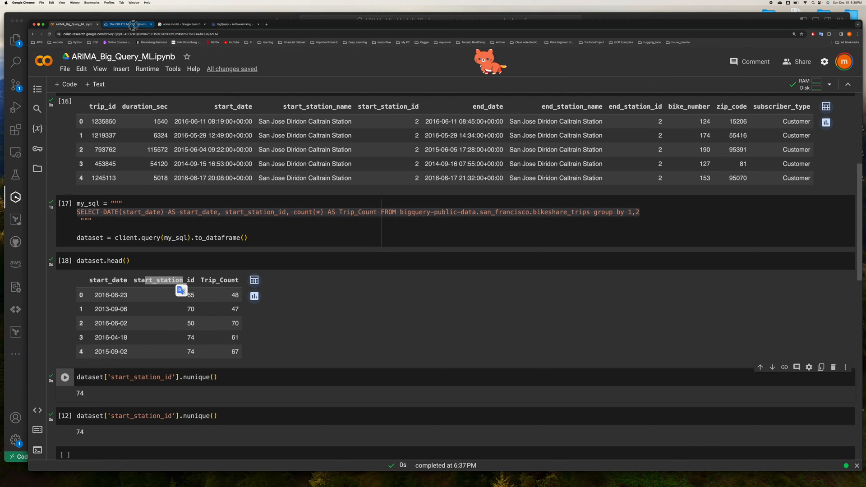
pyautogui.click(128, 24)
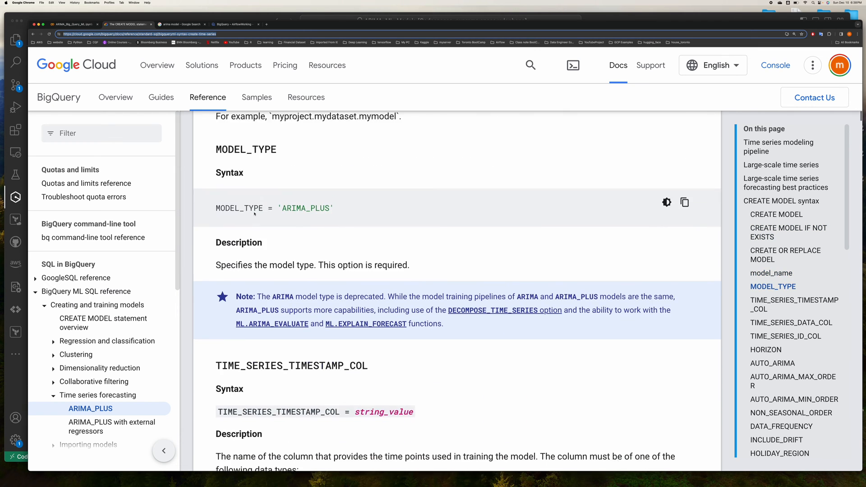
# Step: Read the ARIMA_PLUS CREATE MODEL options and full syntax, then return to BigQuery
pyautogui.scroll(-3)
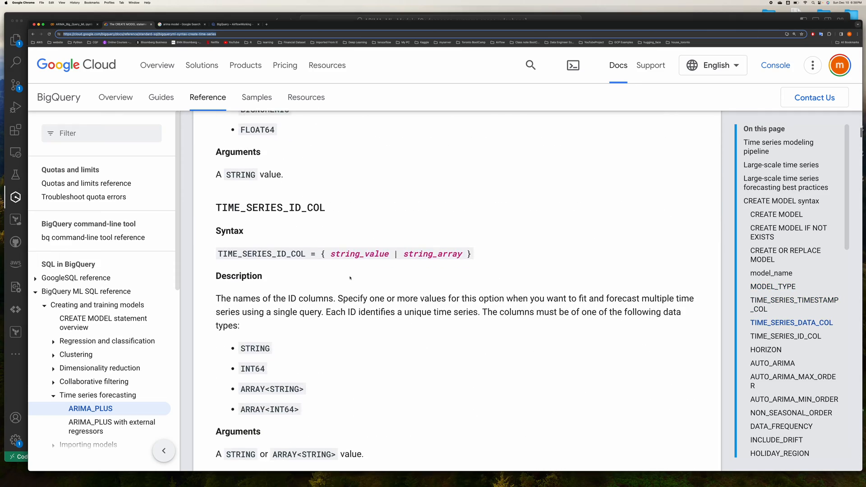
pyautogui.scroll(-3)
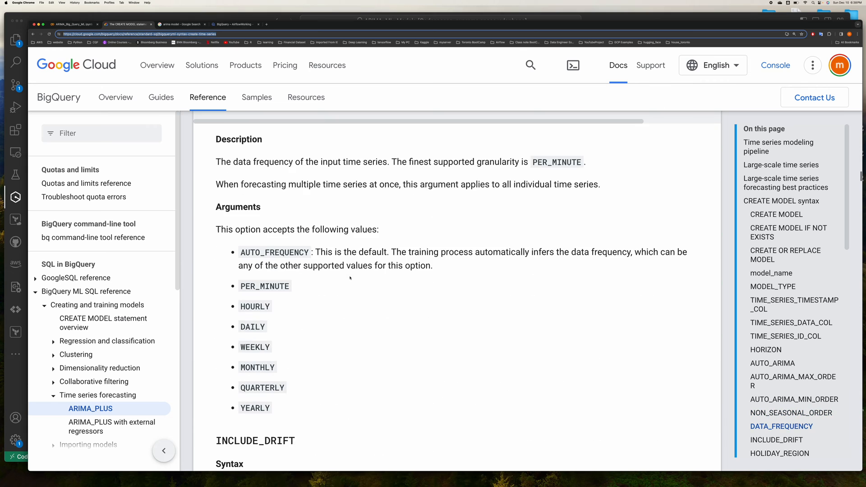
pyautogui.scroll(-3)
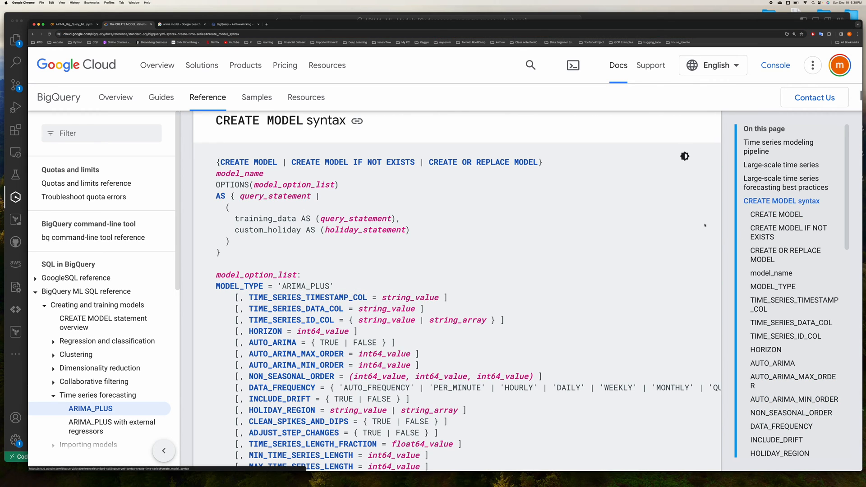
pyautogui.scroll(-3)
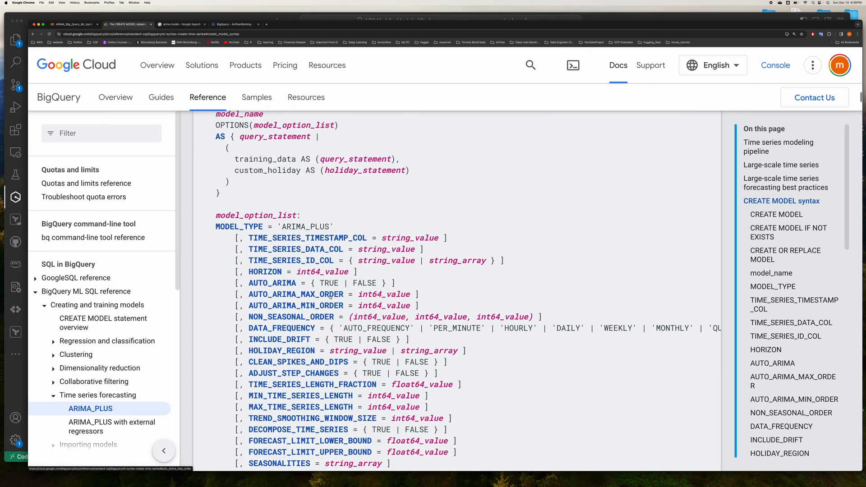
pyautogui.scroll(-3)
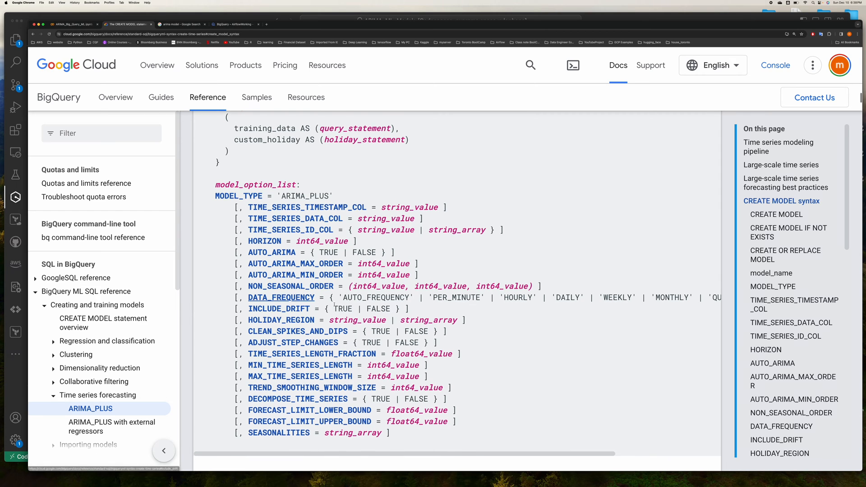
pyautogui.scroll(-3)
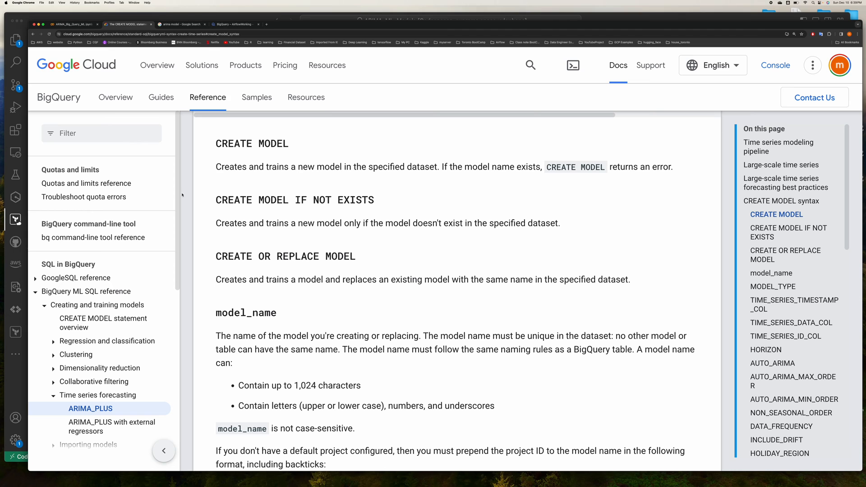
pyautogui.click(233, 25)
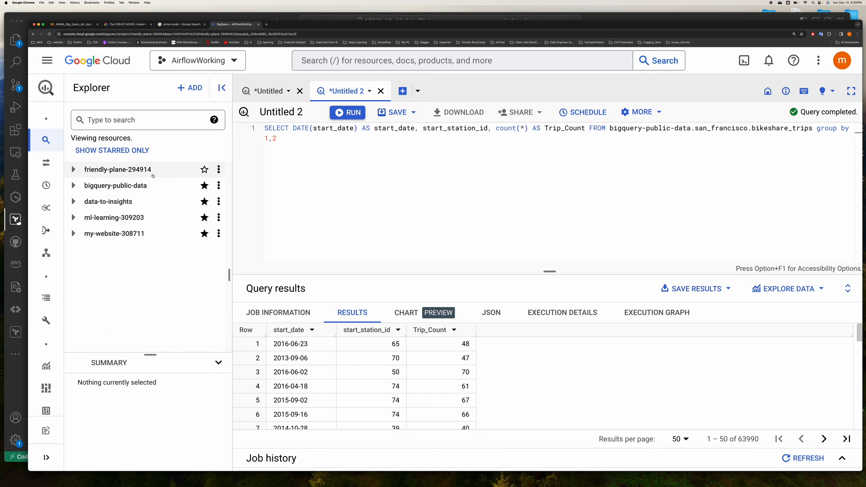
# Step: Open bq_ml_covid_model under friendly-plane-294914 > test_table > Models and view its training loss and duration graphs
pyautogui.click(73, 170)
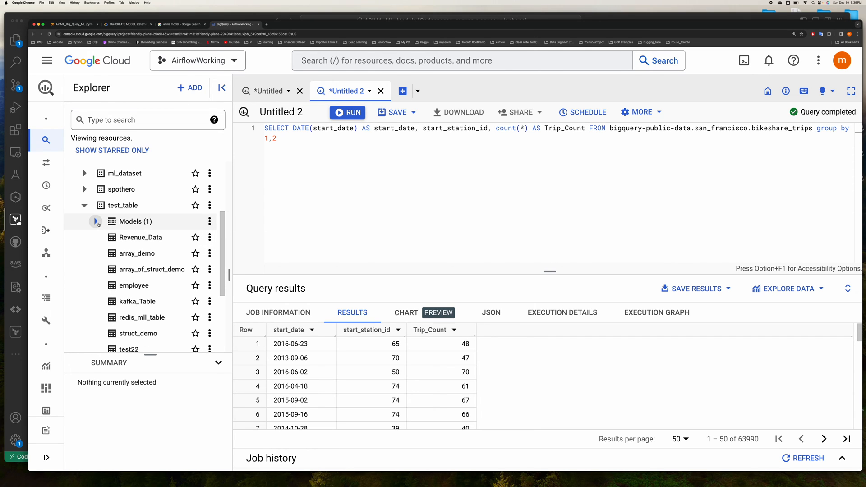
pyautogui.click(95, 222)
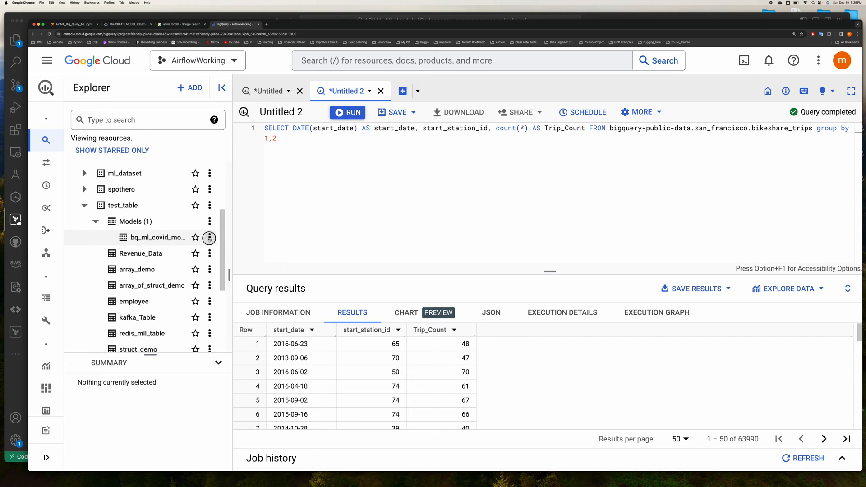
pyautogui.click(209, 238)
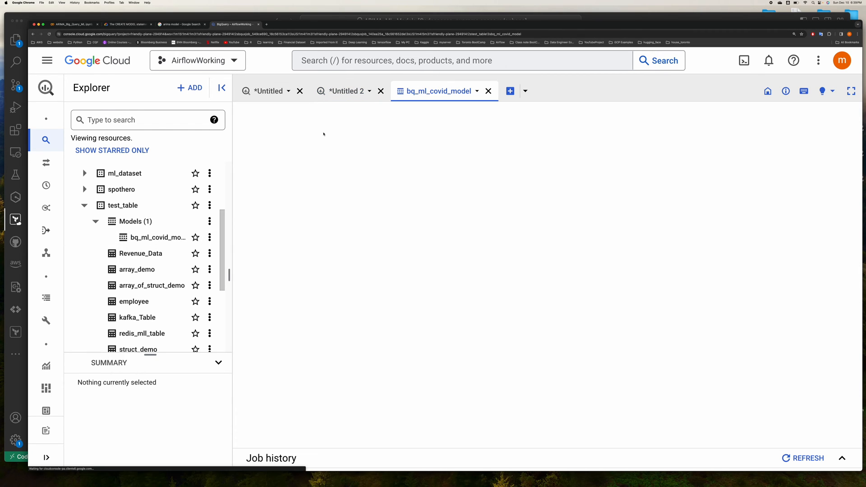
pyautogui.click(157, 237)
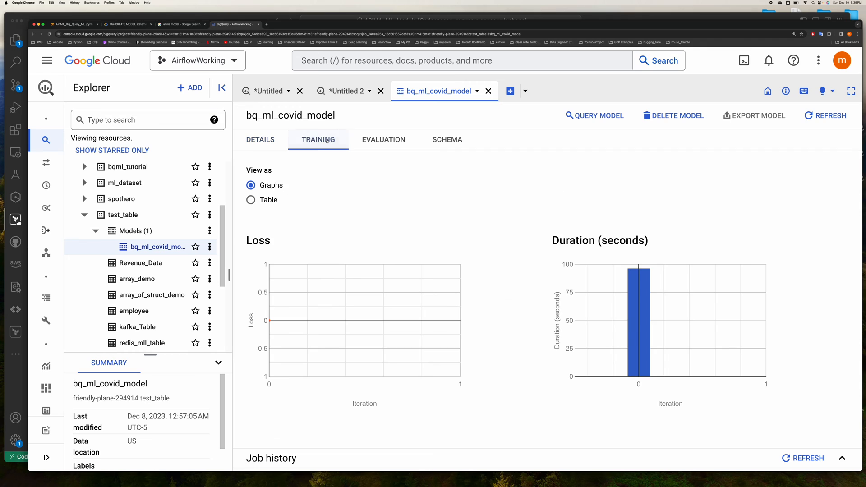
# Step: Show bq_ml_covid_model's per-series ARIMA parameter evaluation, then switch to the 'arima model' image results
pyautogui.click(383, 140)
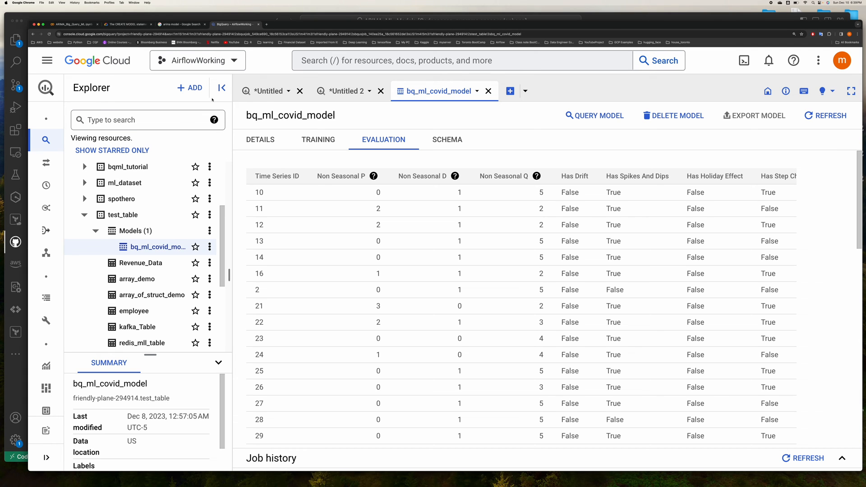
pyautogui.click(180, 24)
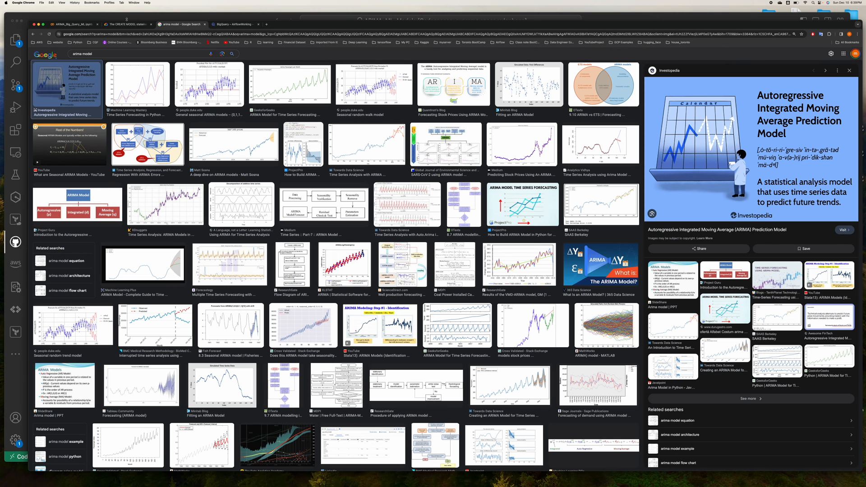
# Step: Return to the ARIMA_PLUS CREATE MODEL docs and scroll through the model_name and MODEL_TYPE sections
pyautogui.click(228, 24)
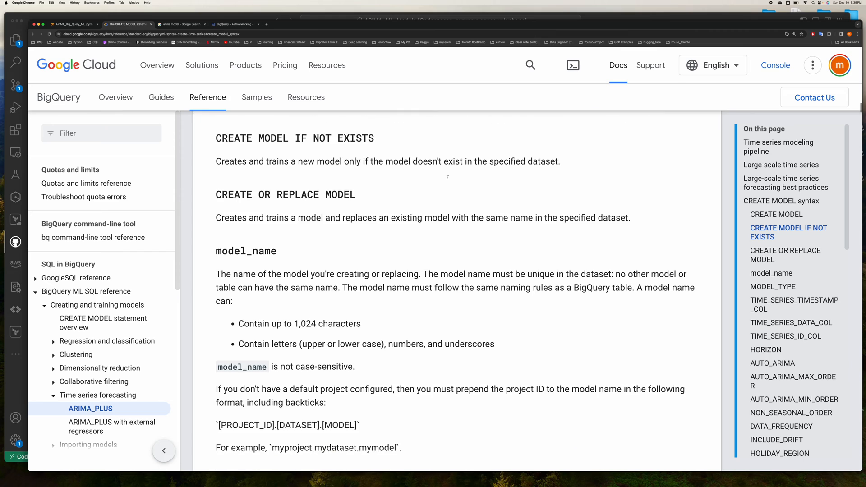
pyautogui.scroll(-3)
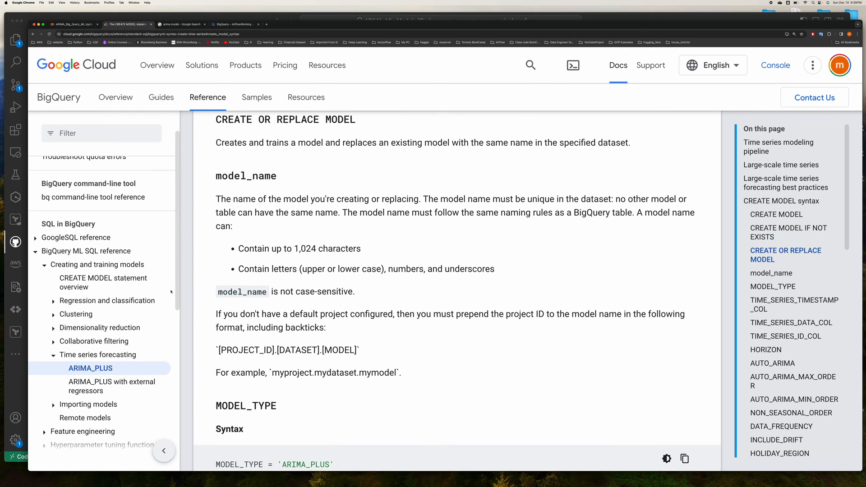
pyautogui.scroll(-3)
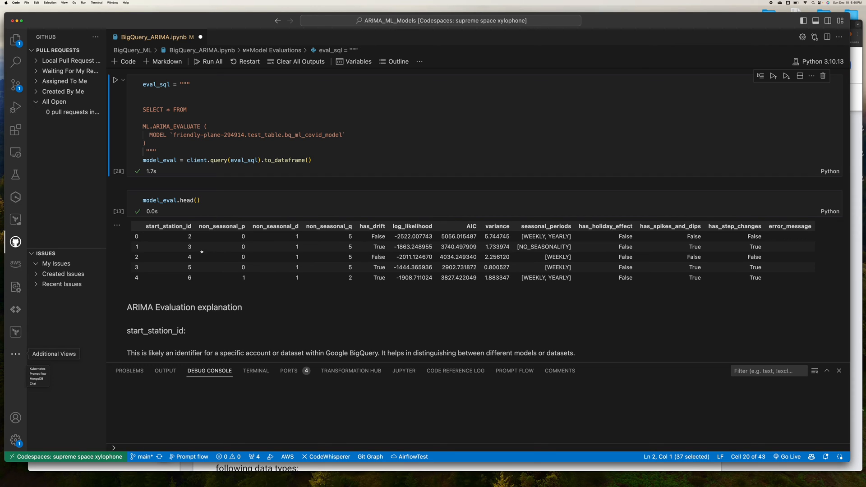
pyautogui.moveTo(260, 257)
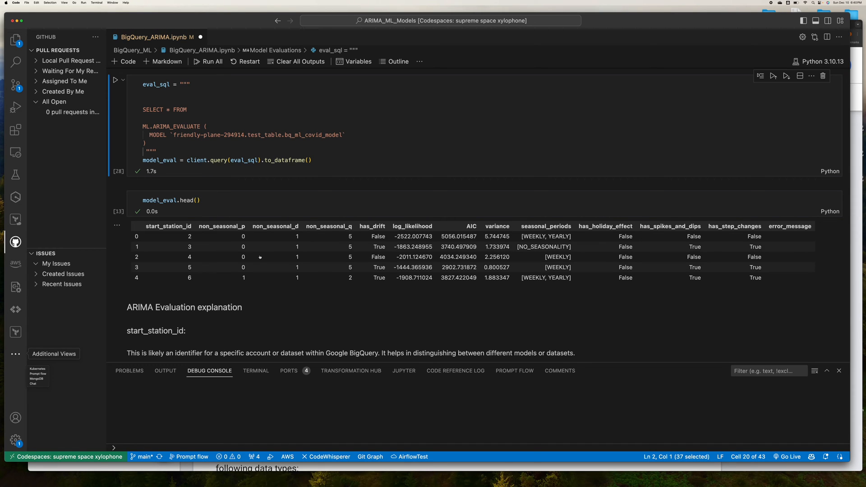
pyautogui.moveTo(290, 257)
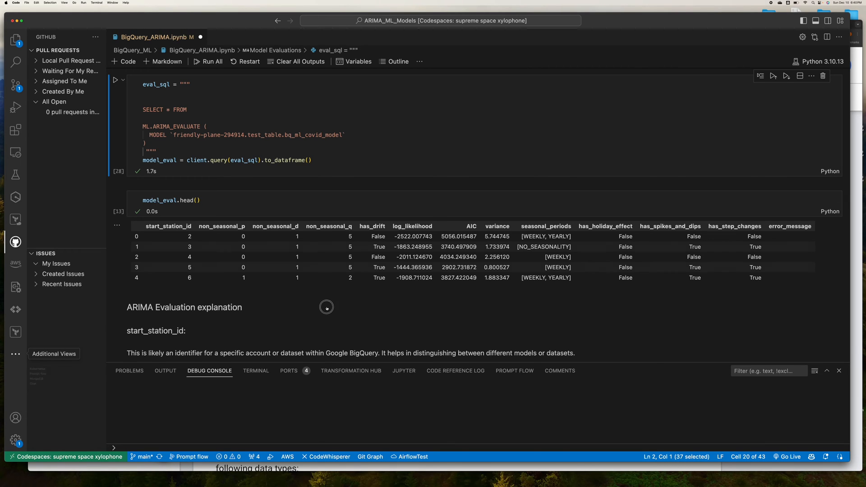
# Step: Scroll past model_eval.head() to the ARIMA Evaluation notes on p/d/q and has_drift
pyautogui.scroll(-3)
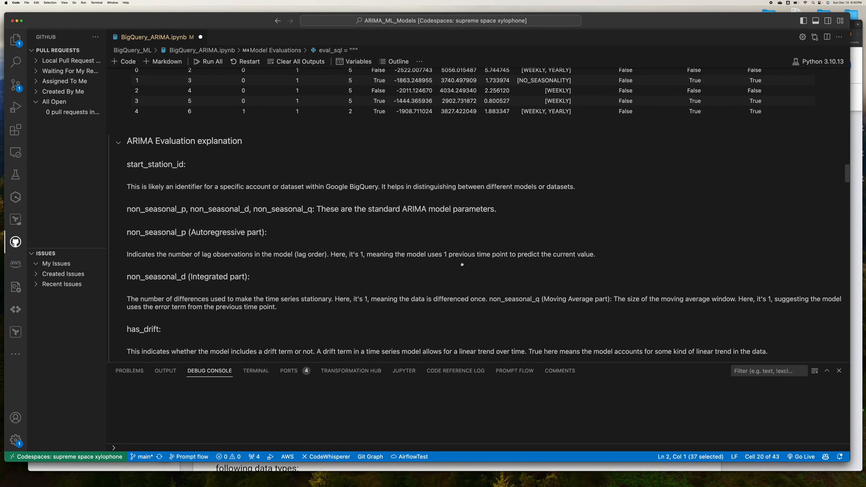
# Step: Scroll through the metric explanations to the model_eval.loc has_drift table of drifting stations
pyautogui.scroll(-3)
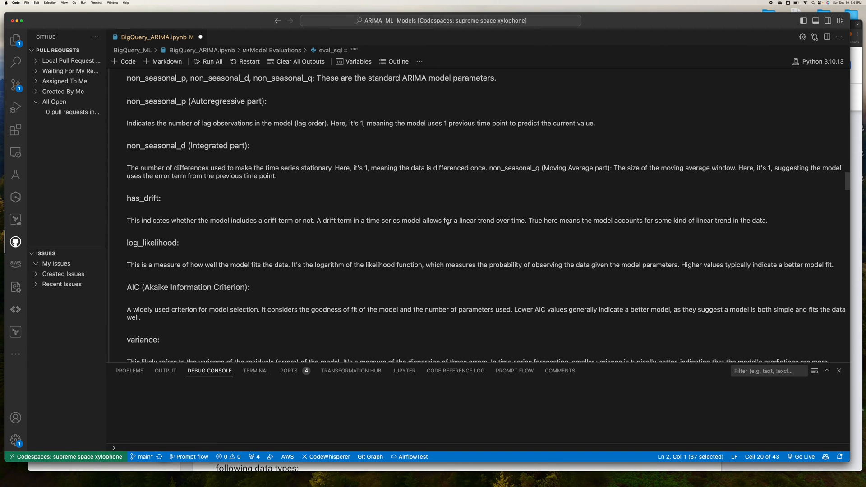
pyautogui.moveTo(244, 198)
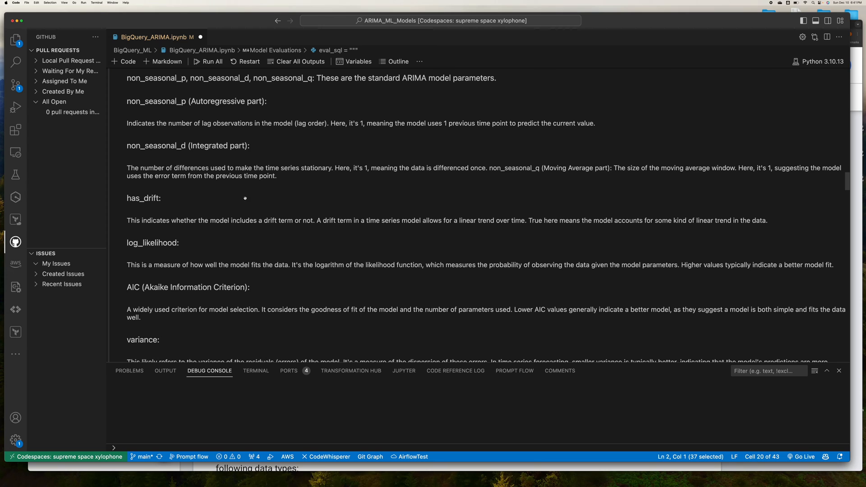
pyautogui.moveTo(202, 214)
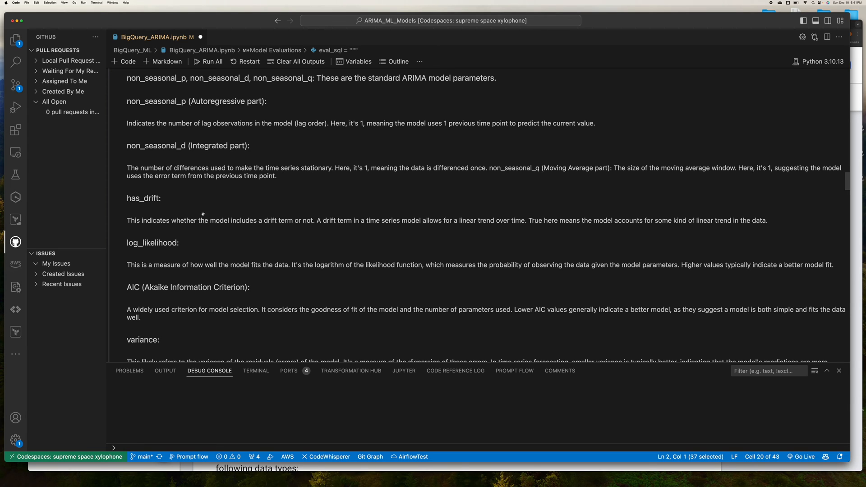
pyautogui.moveTo(254, 230)
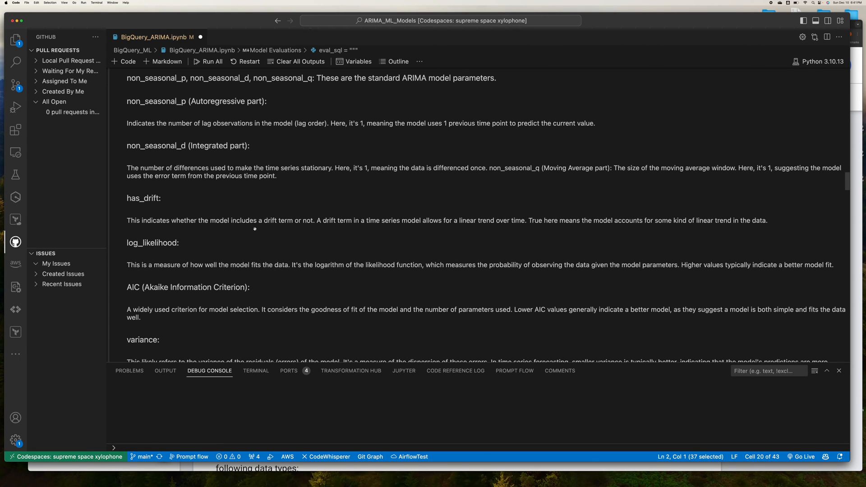
pyautogui.moveTo(497, 225)
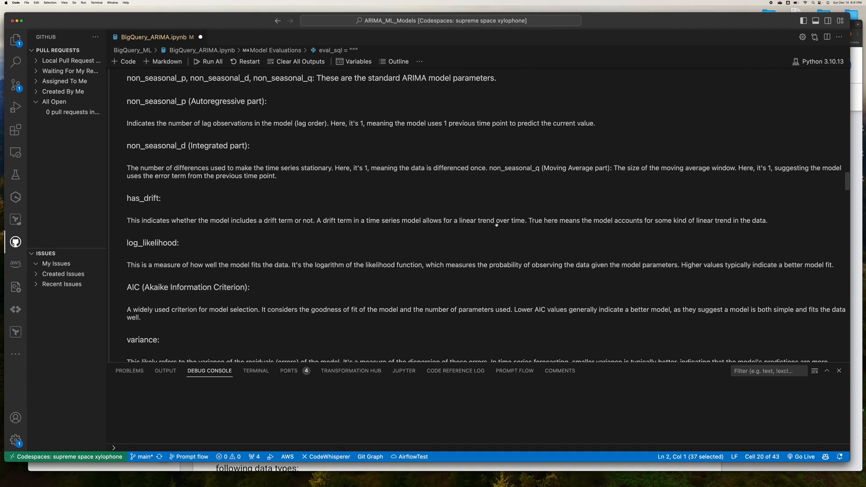
pyautogui.scroll(-3)
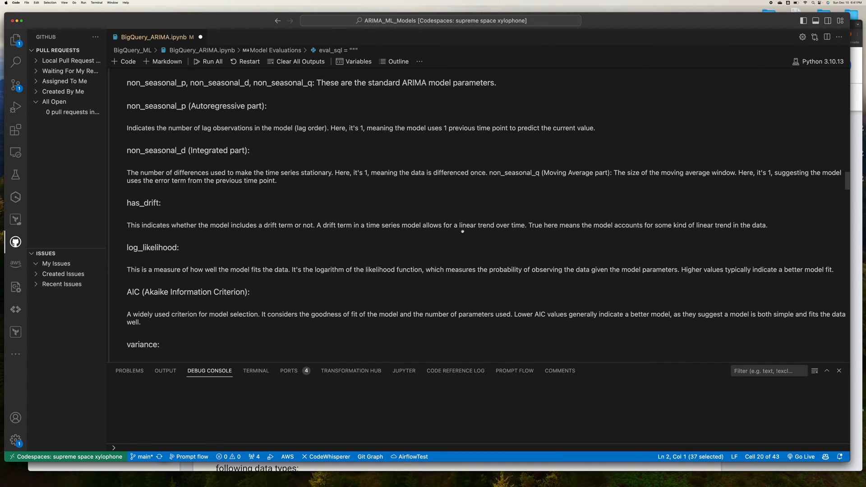
pyautogui.moveTo(552, 232)
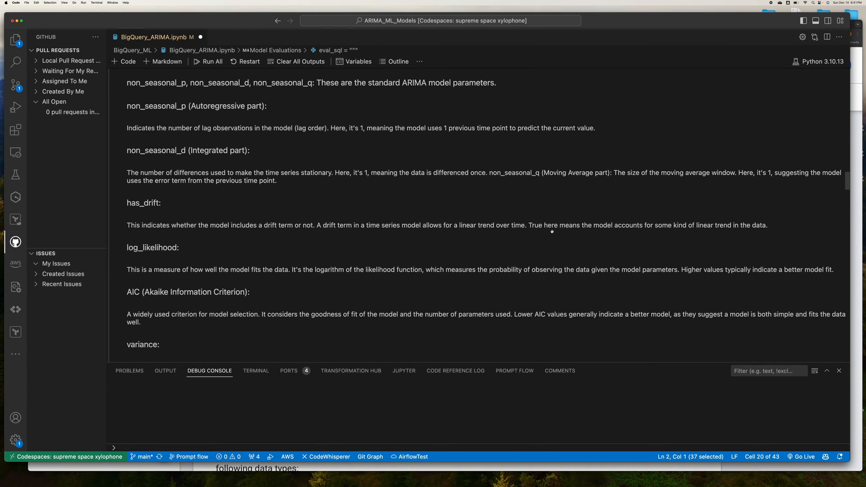
pyautogui.scroll(-3)
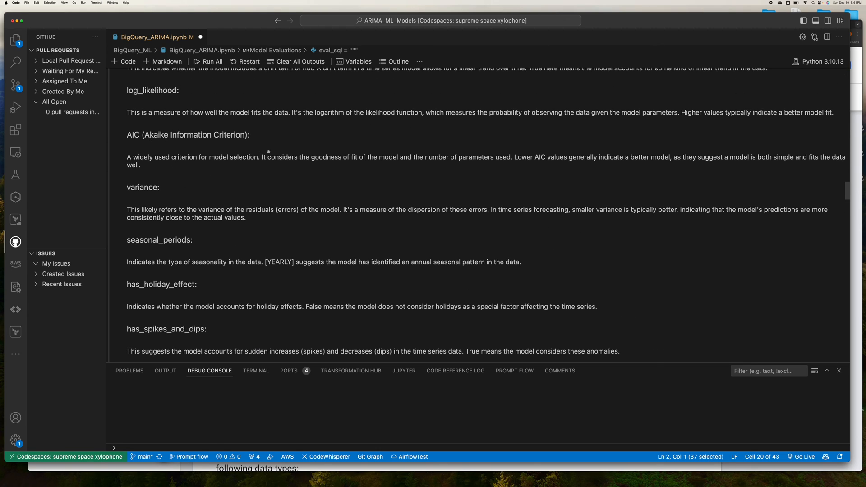
pyautogui.scroll(-3)
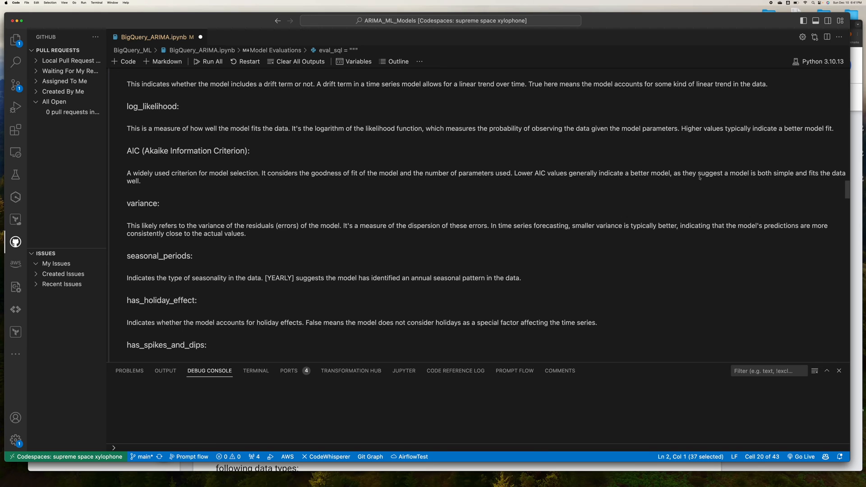
pyautogui.scroll(-3)
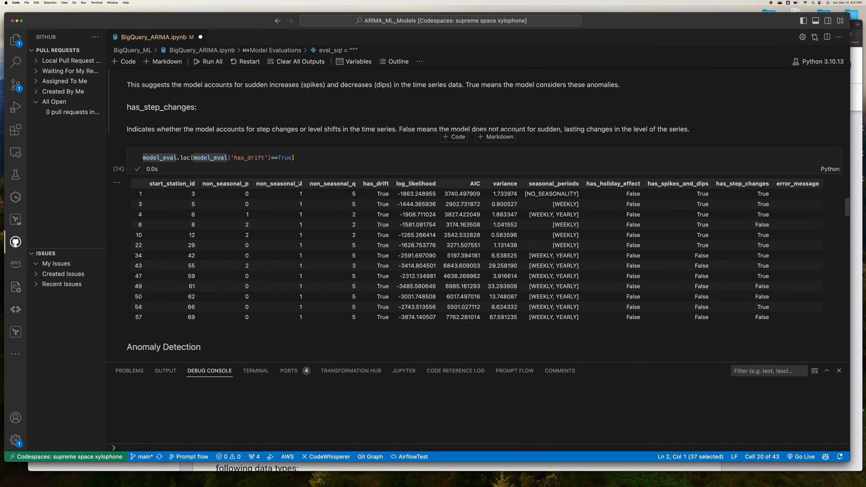
# Step: Scroll down to the Anomaly Detection cell calling ML.DETECT_ANOMALIES with a 0.8 threshold
pyautogui.scroll(-3)
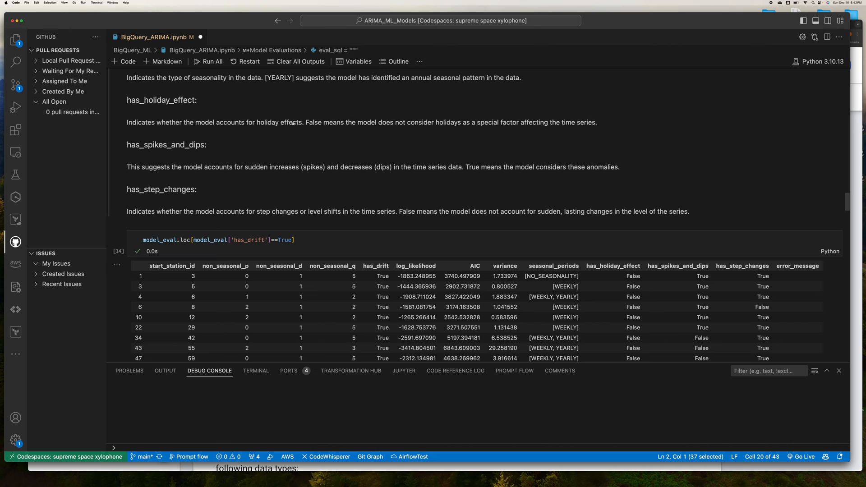
pyautogui.scroll(-3)
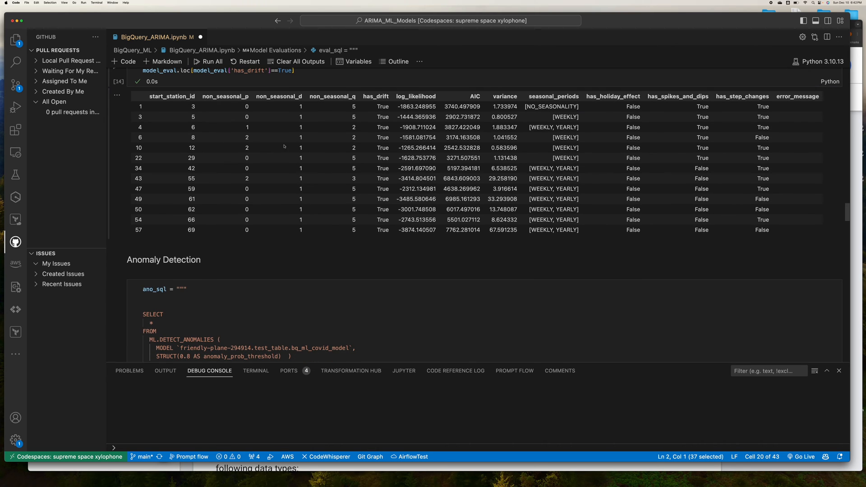
pyautogui.scroll(-3)
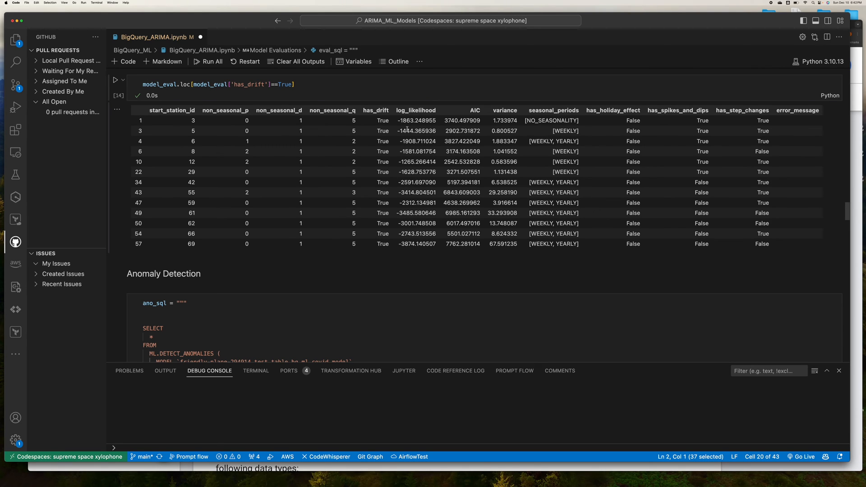
pyautogui.moveTo(433, 167)
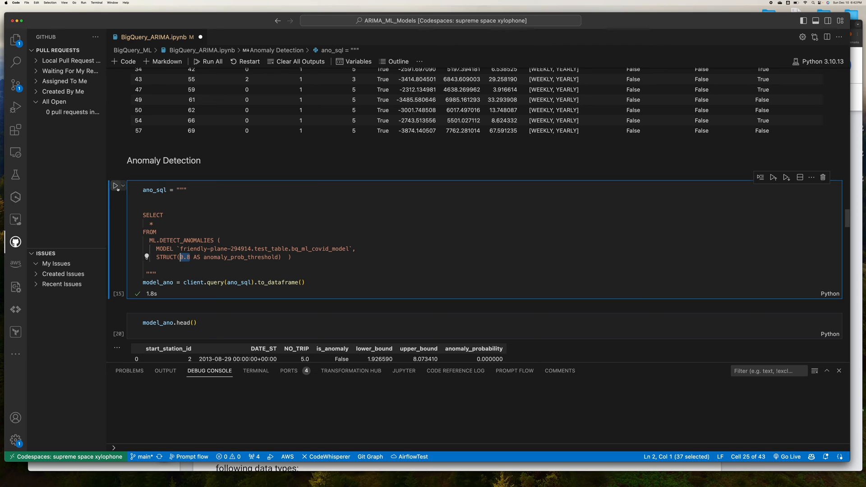
# Step: Rerun the anomaly query and replace model_ano.head() with sample(10) to preview random rows
pyautogui.click(115, 186)
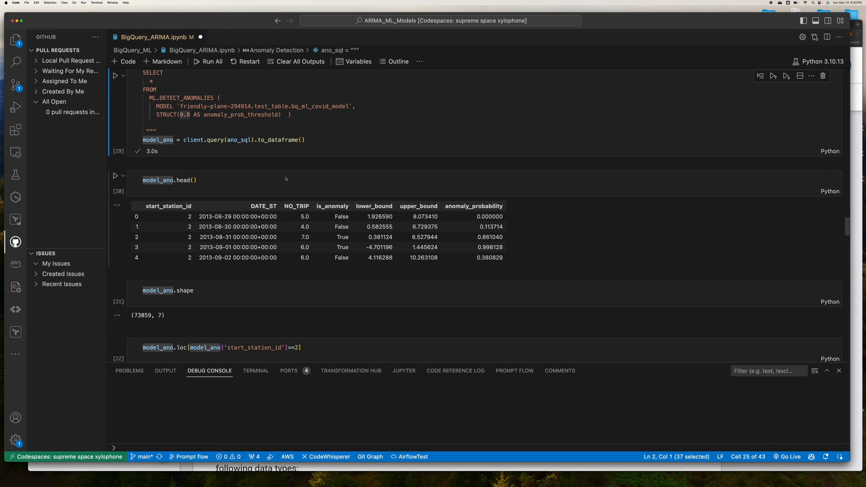
pyautogui.moveTo(439, 225)
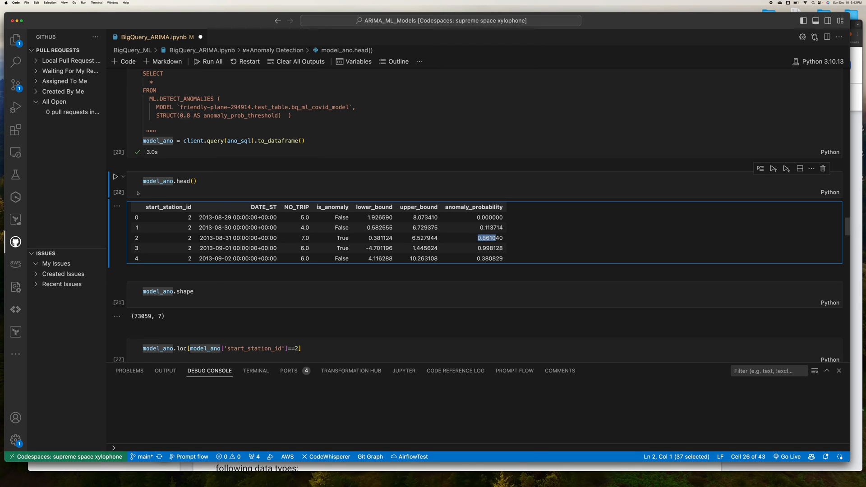
pyautogui.click(115, 177)
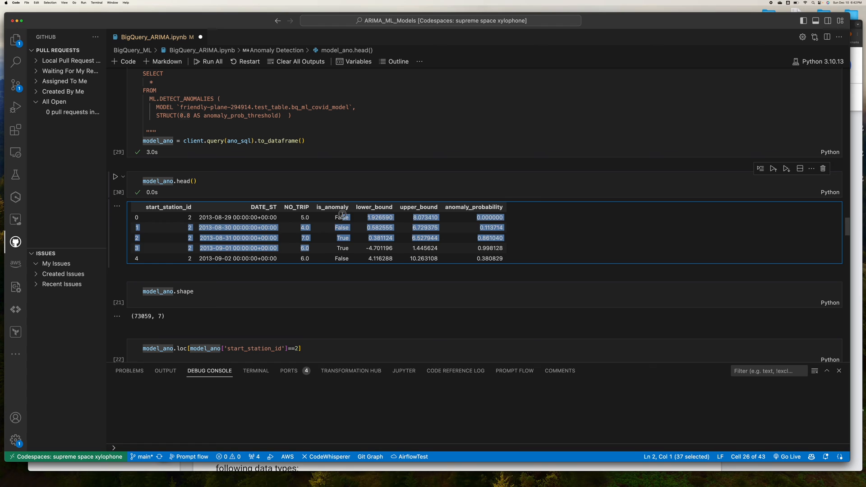
pyautogui.click(343, 249)
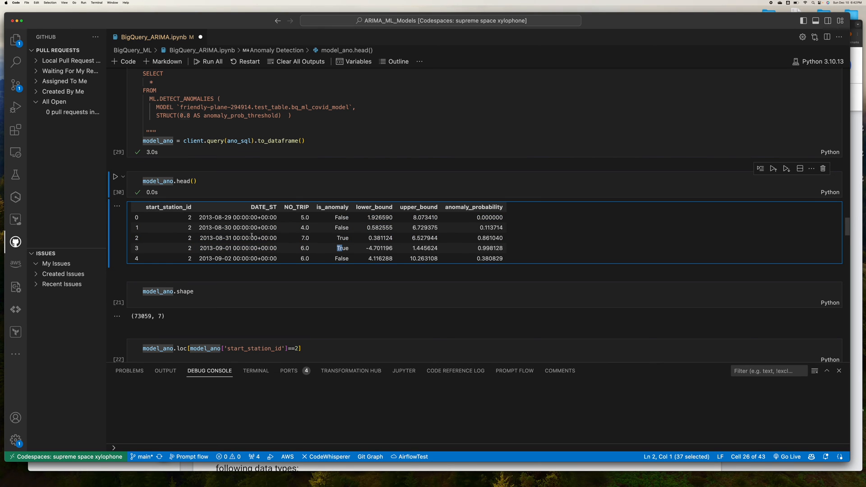
pyautogui.scroll(-3)
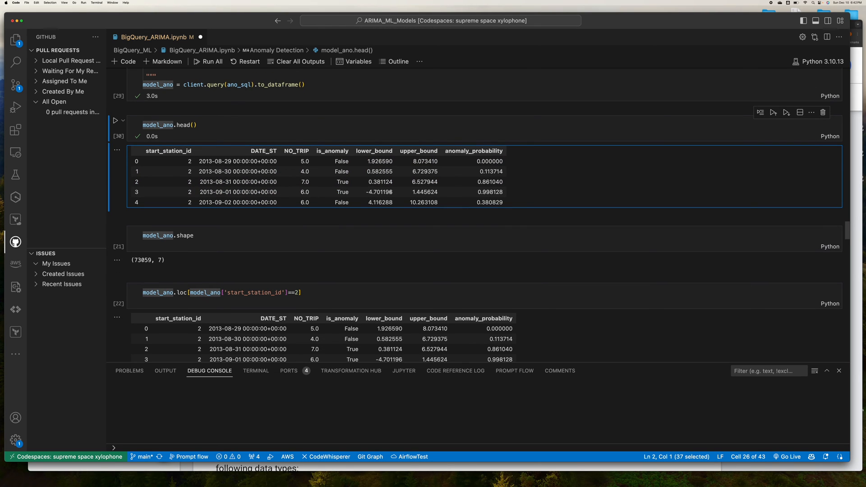
pyautogui.doubleClick(489, 191)
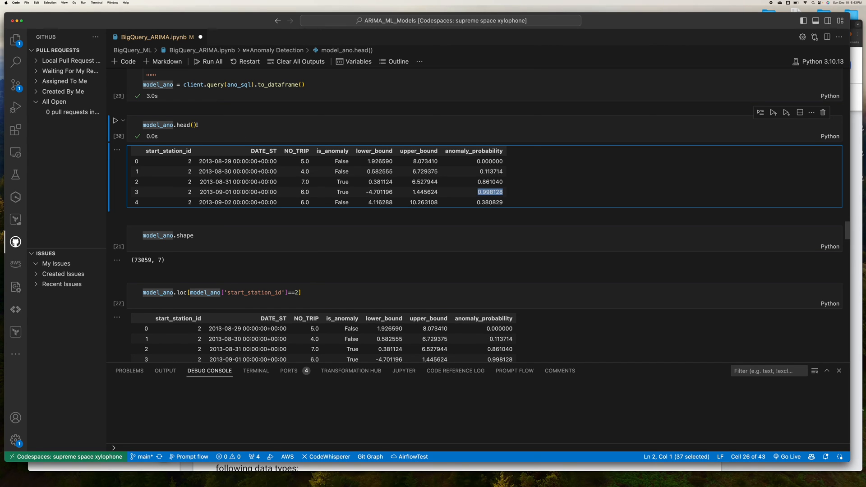
pyautogui.click(184, 125)
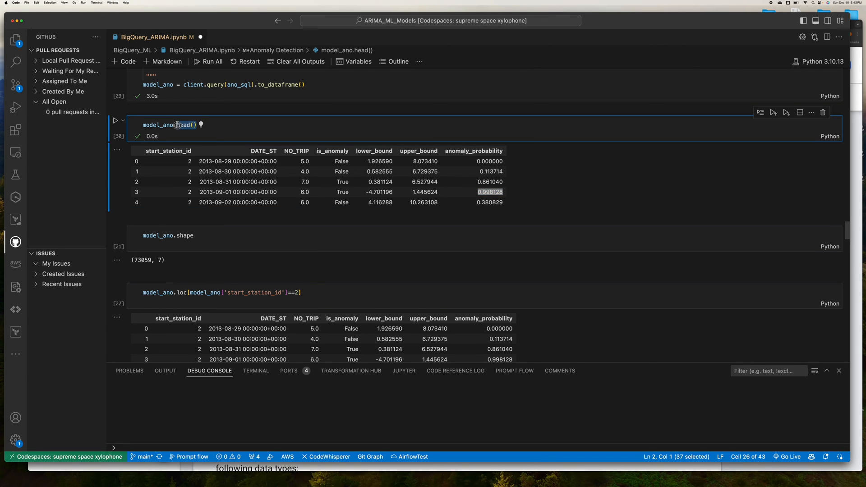
pyautogui.write('saml')
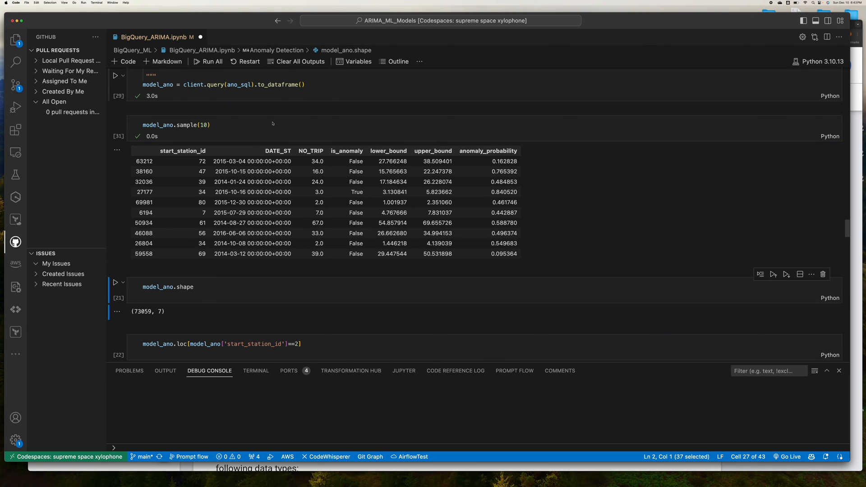
# Step: Rerun model_ano.sample(10) for fresh rows, including anomalies flagged at stations 29 and 63
pyautogui.doubleClick(356, 191)
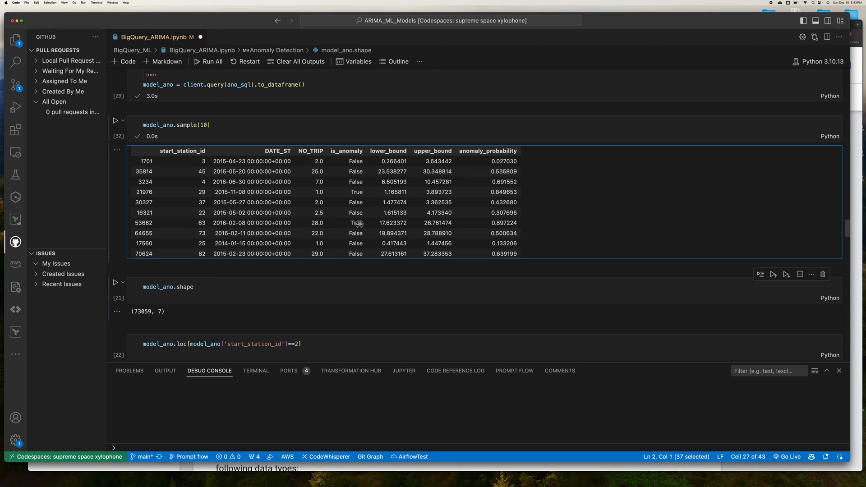
pyautogui.doubleClick(503, 222)
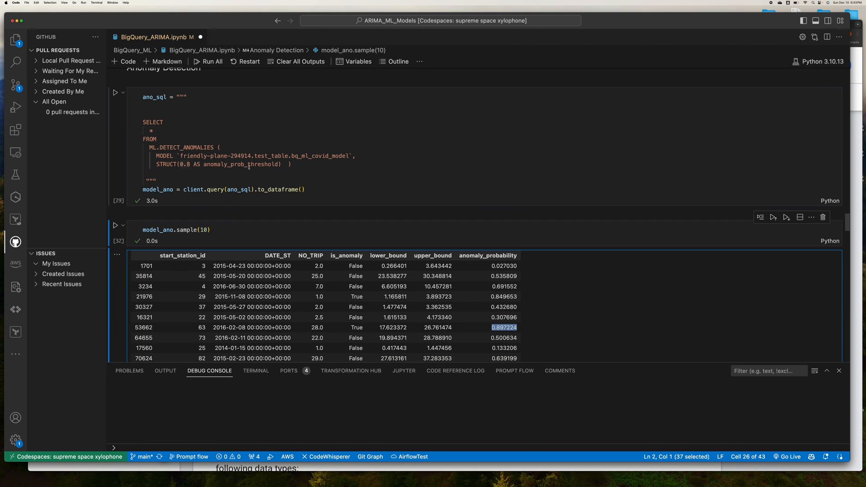
# Step: Raise the anomaly threshold from 0.8 to 0.9, rerun, and filter station 2's 1,099 rows
pyautogui.click(188, 164)
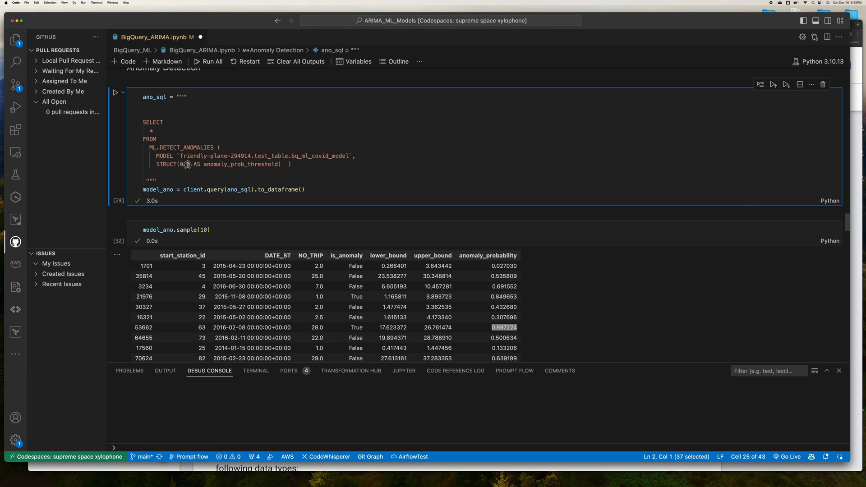
pyautogui.write('.9')
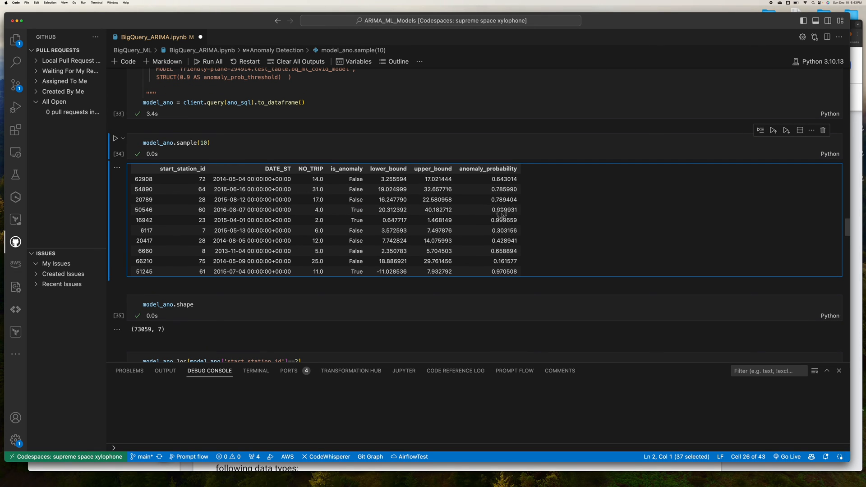
pyautogui.click(279, 143)
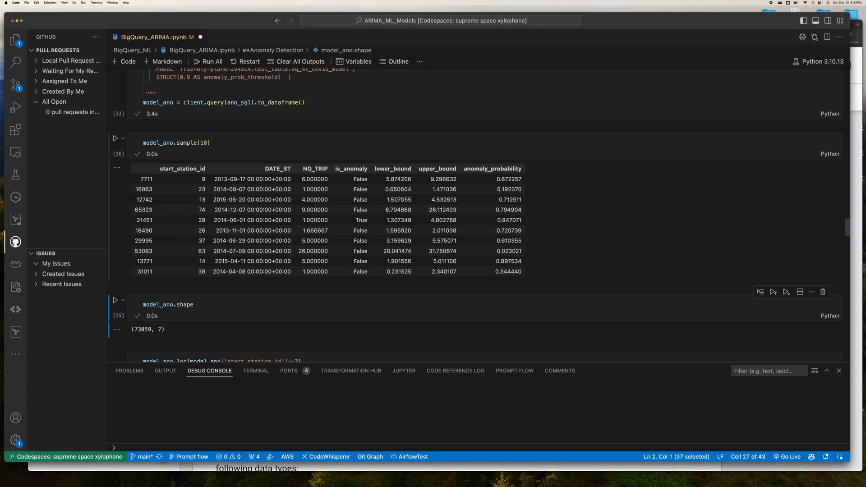
pyautogui.doubleClick(360, 260)
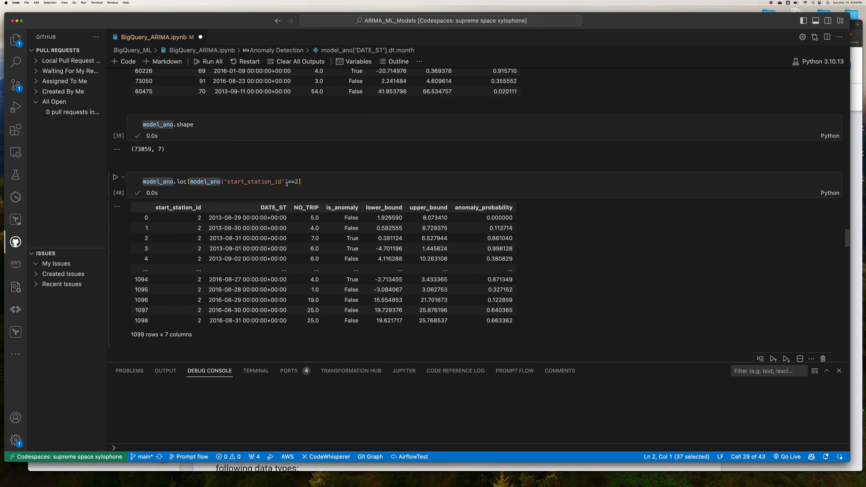
# Step: Run the station_2 filter cell and the import matplotlib.pyplot as plt cell
pyautogui.scroll(-3)
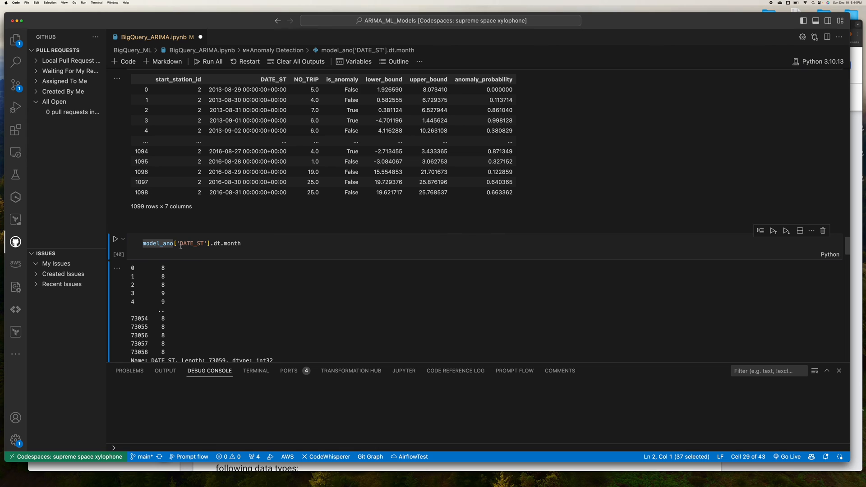
pyautogui.scroll(-3)
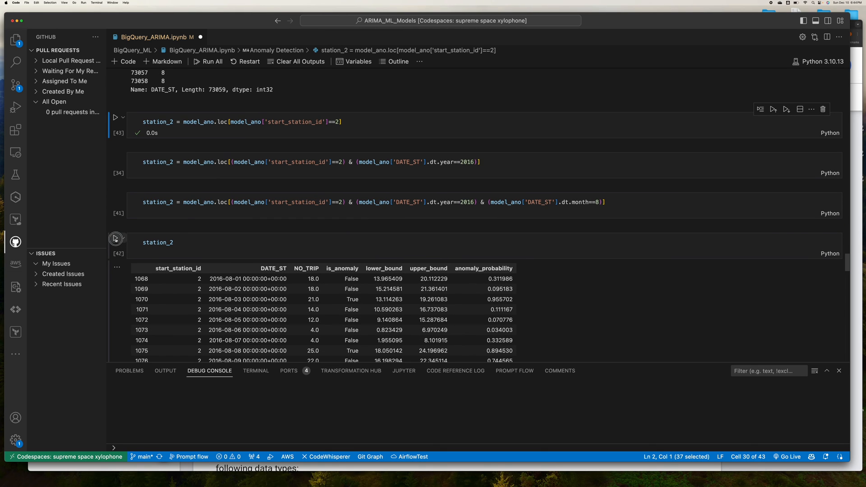
pyautogui.click(115, 239)
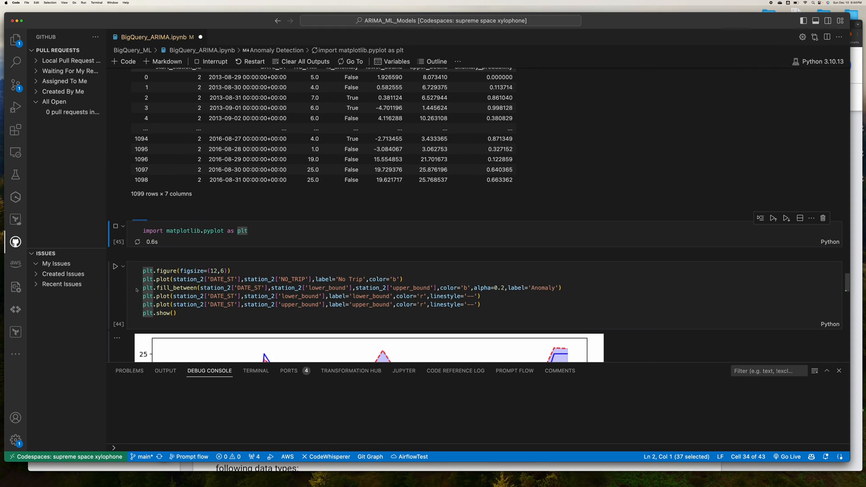
# Step: Plot station 2's August 2016 daily trips with the shaded lower/upper anomaly band
pyautogui.click(116, 226)
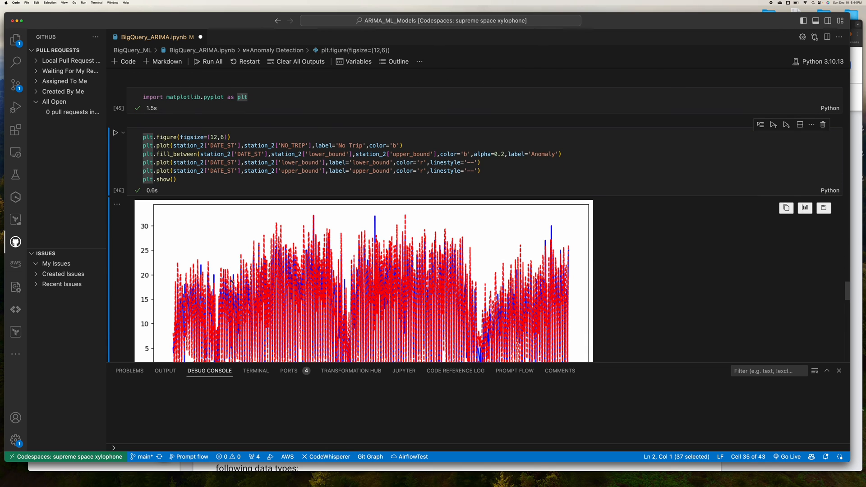
pyautogui.scroll(-3)
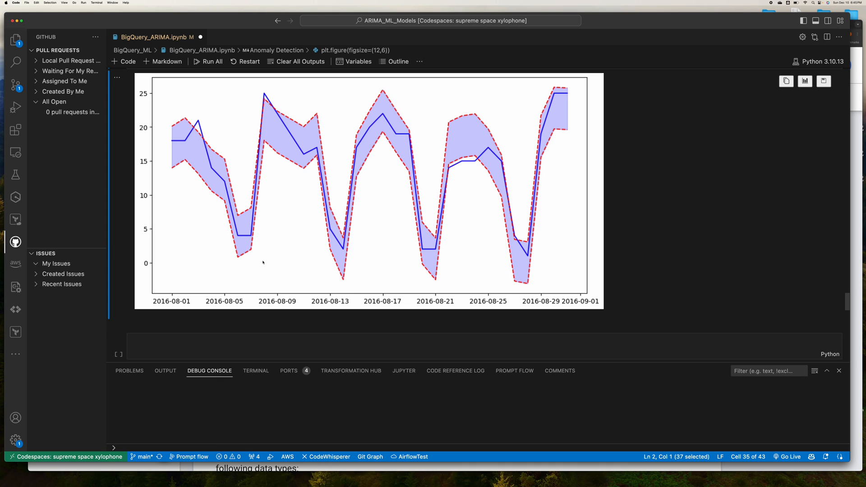
# Step: Rerun the plotting cell to redraw station 2's August trips-versus-bounds chart
pyautogui.click(212, 61)
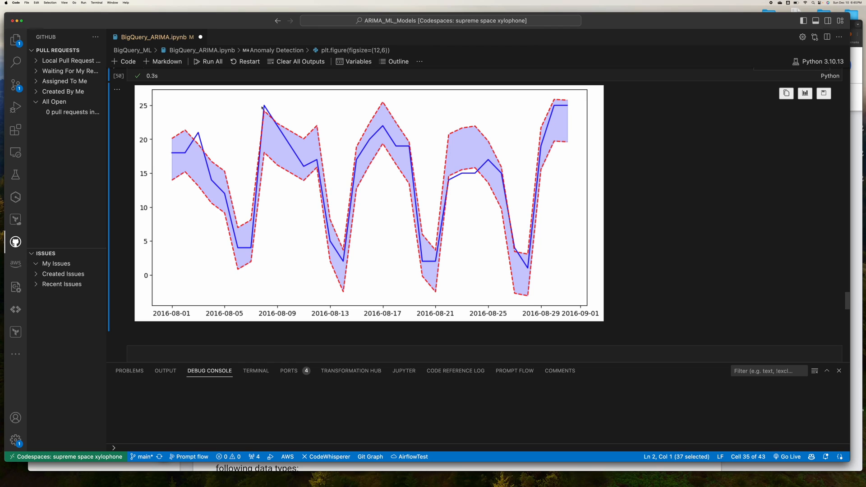
pyautogui.moveTo(346, 201)
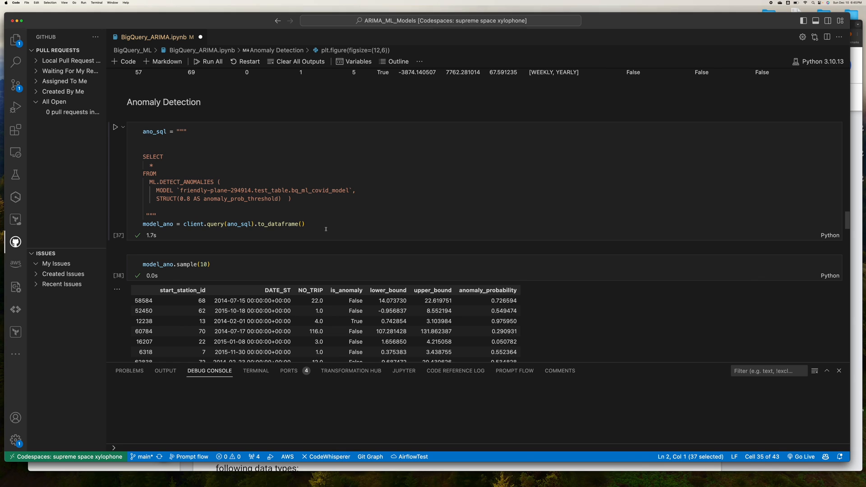
# Step: Show station 2's August 2016 anomaly table, flagging August 3 and 8
pyautogui.click(222, 182)
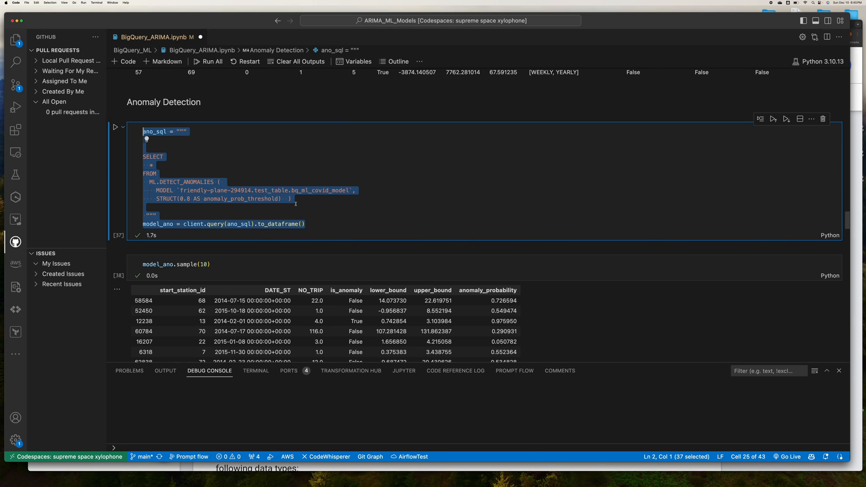
pyautogui.moveTo(351, 233)
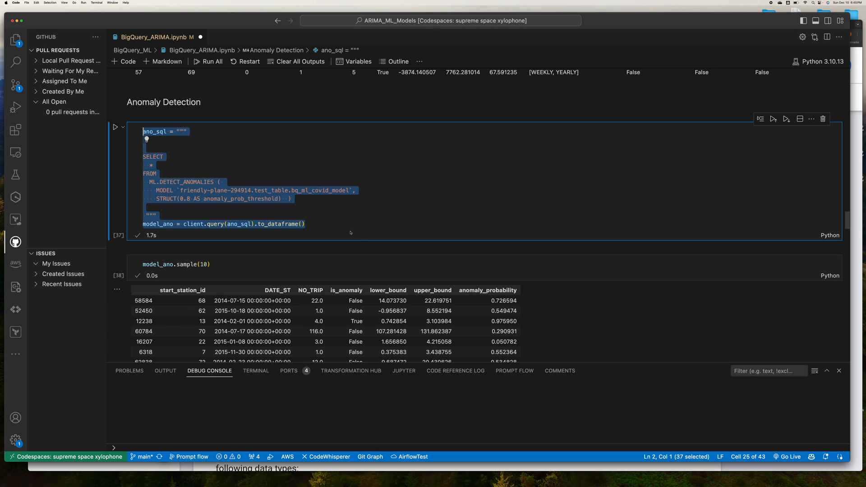
pyautogui.scroll(-3)
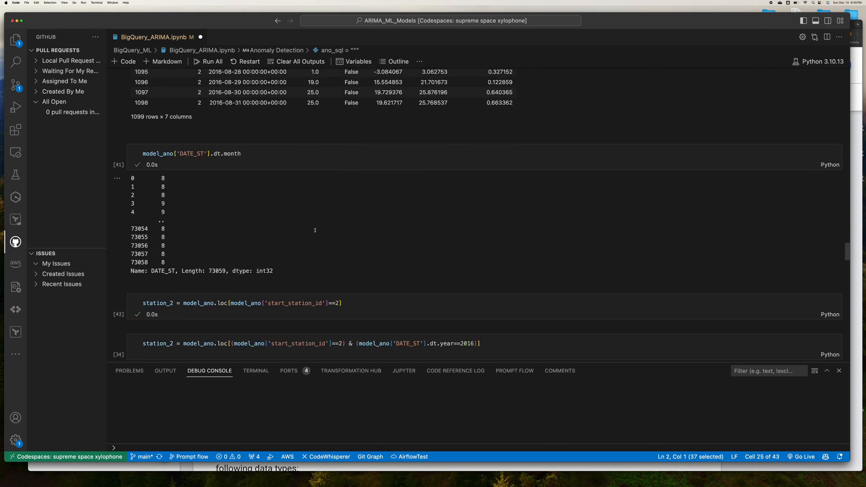
pyautogui.scroll(-3)
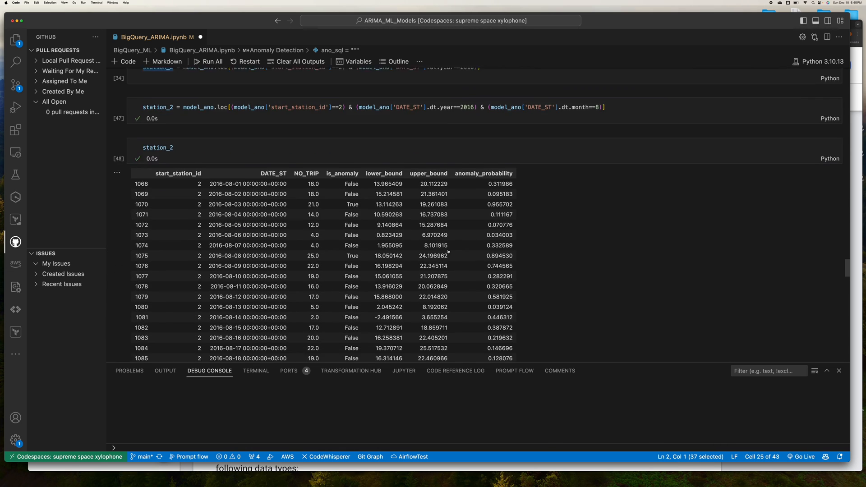